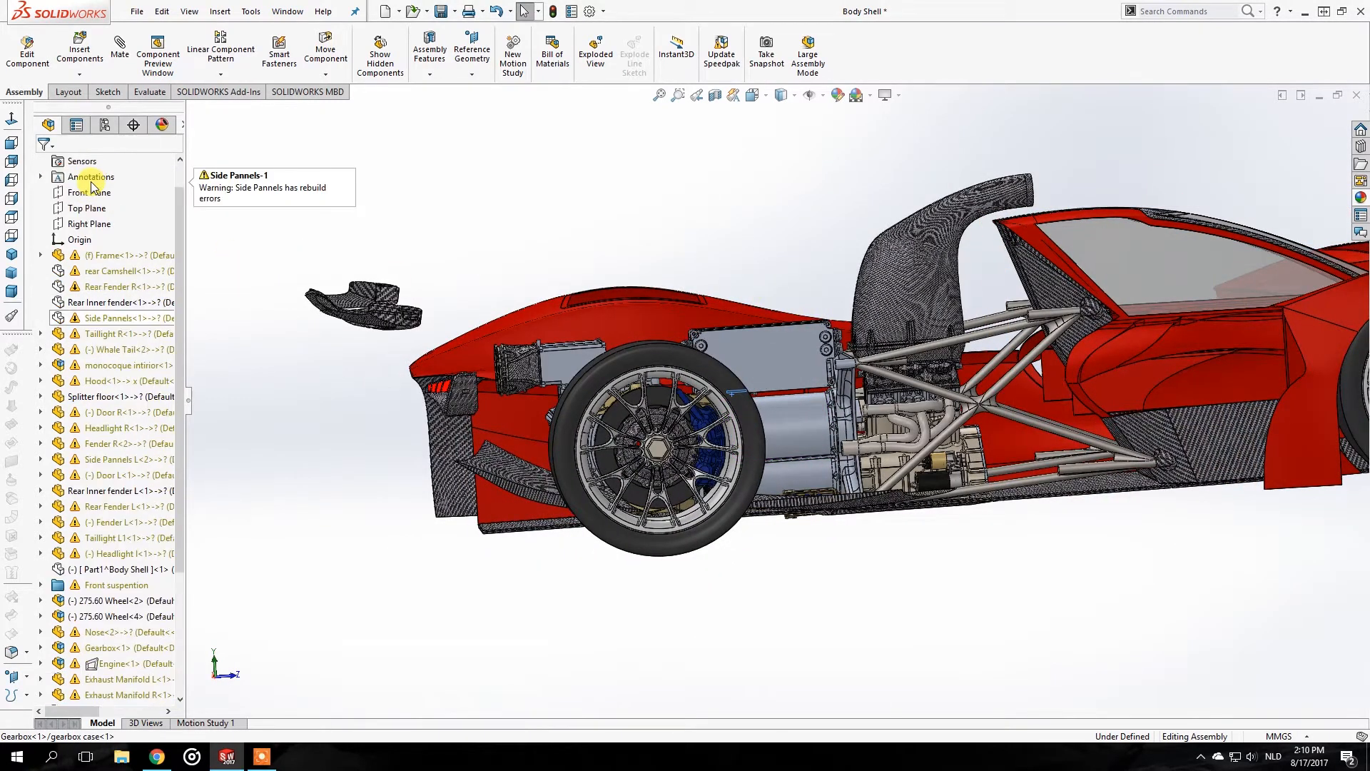
# Show the rear Camshell again, then apply a planar section view through a chosen reference plane.
pyautogui.rightClick(118, 270)
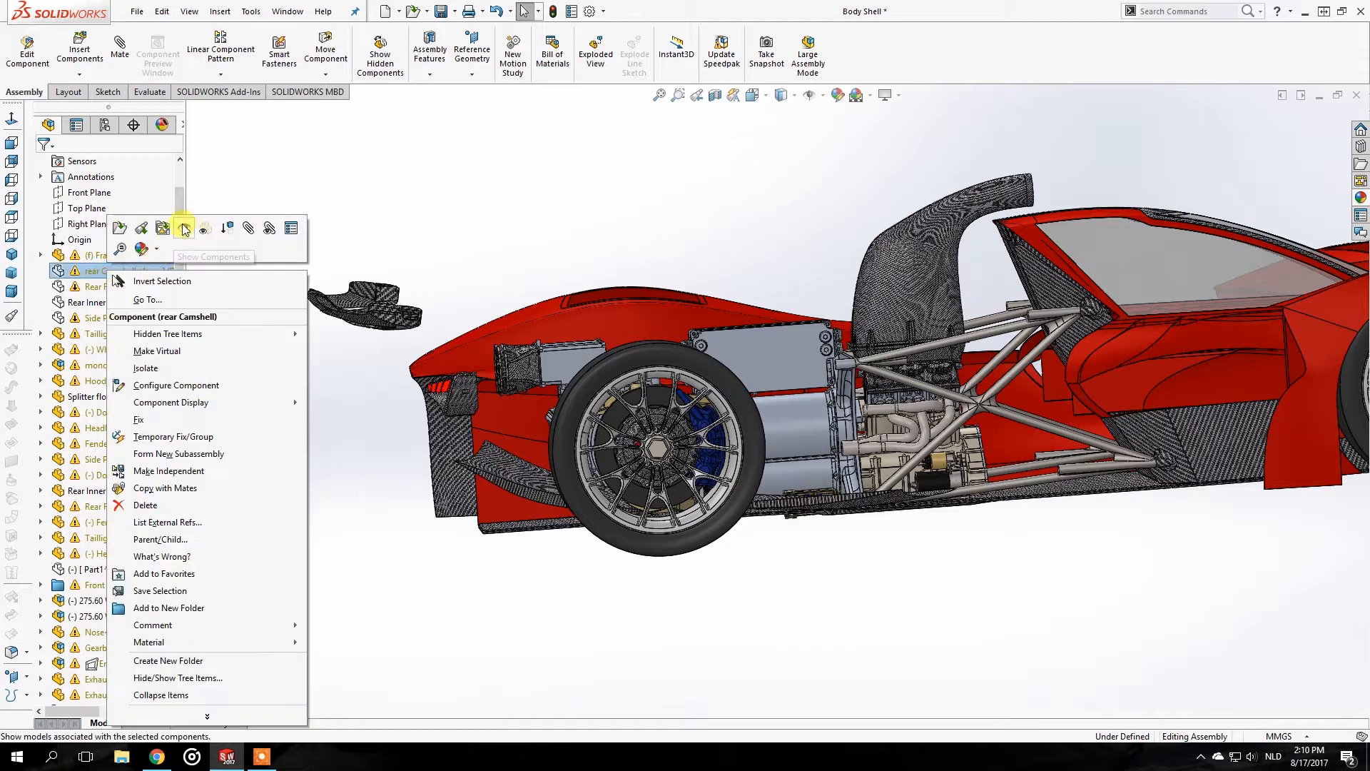
pyautogui.click(465, 357)
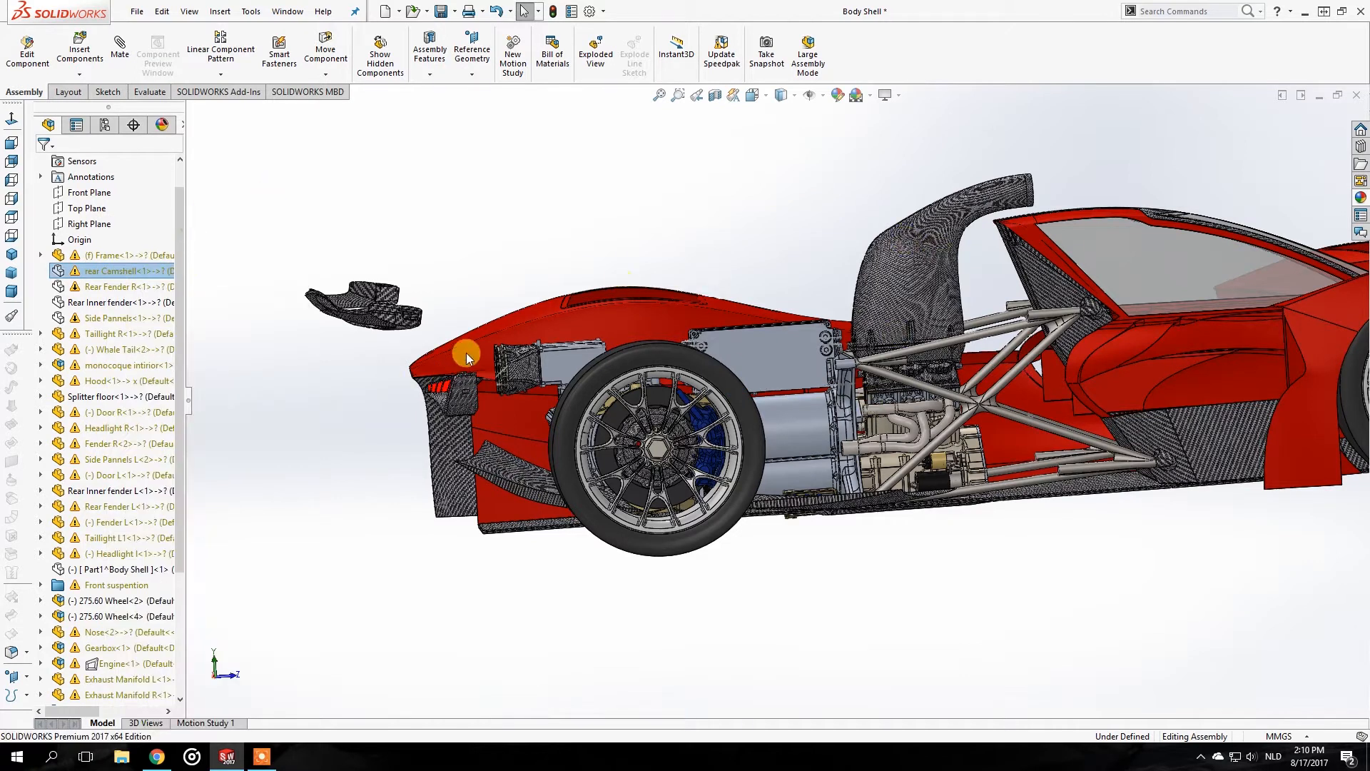
pyautogui.click(677, 292)
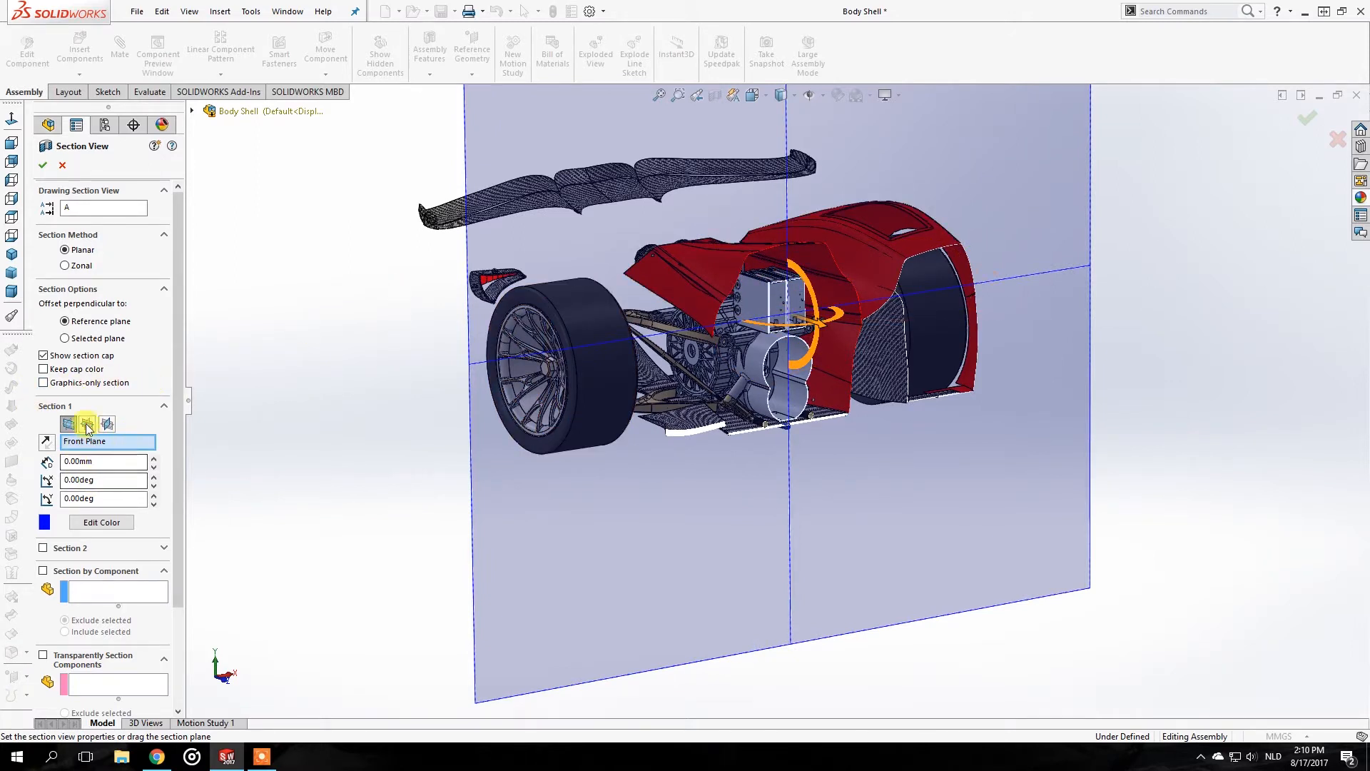
pyautogui.click(87, 426)
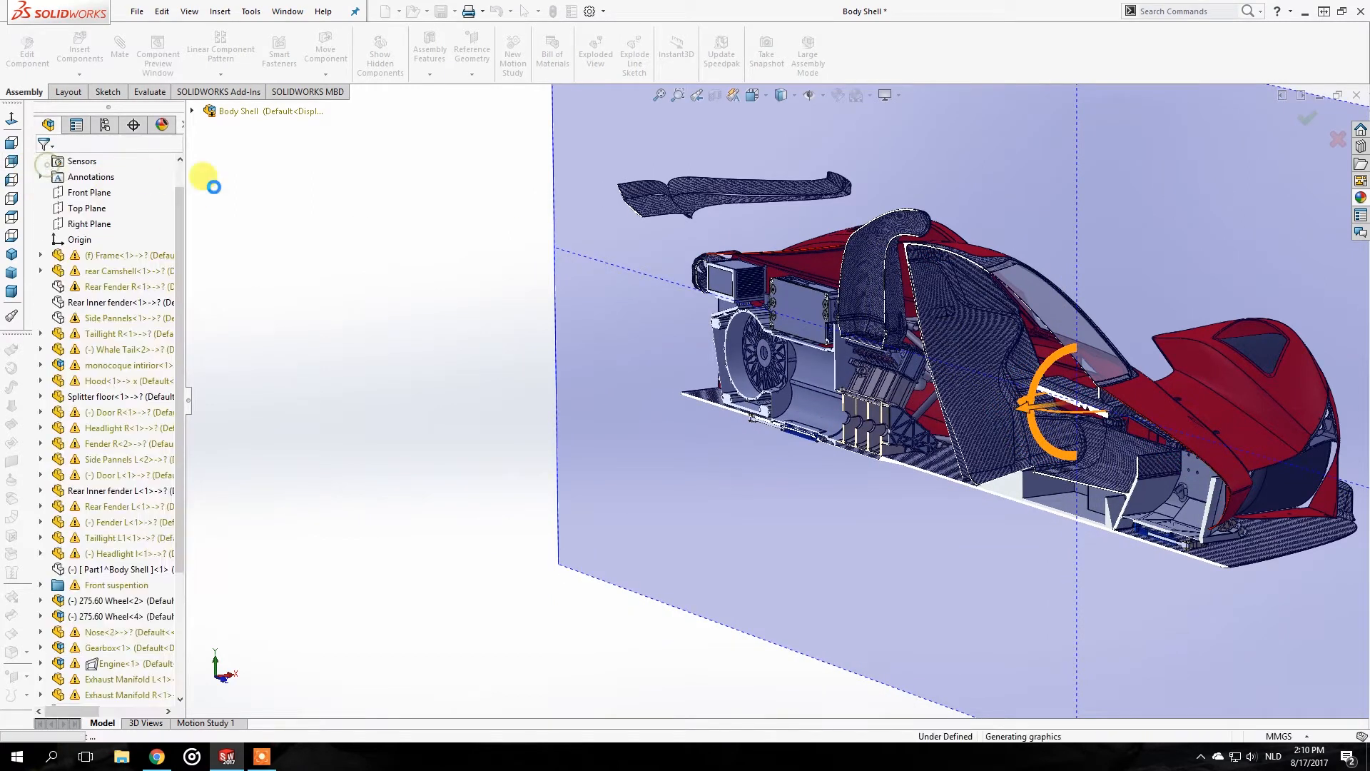
pyautogui.moveTo(306, 307)
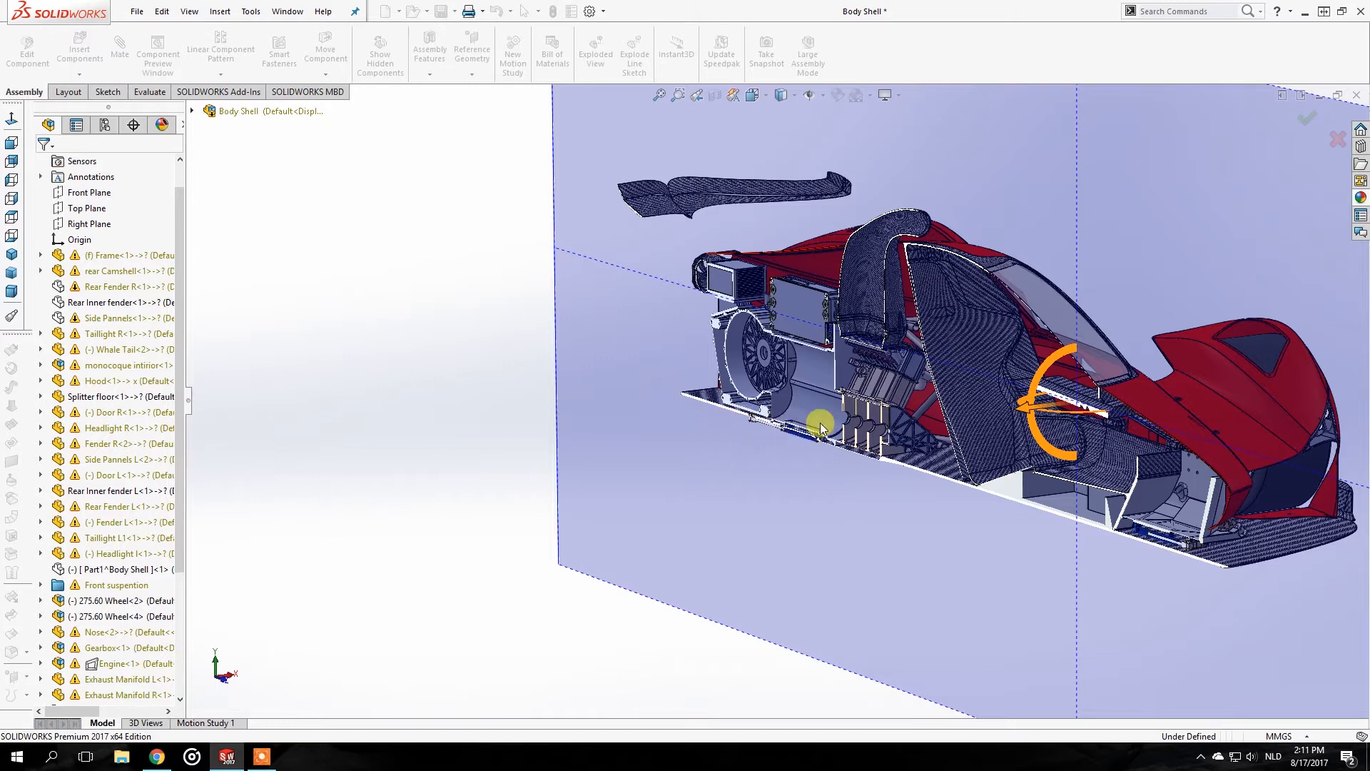
# Zoom and rotate into the engine bay and box-select the engine and gearbox parts.
pyautogui.moveTo(822, 428); pyautogui.dragTo(804, 248)
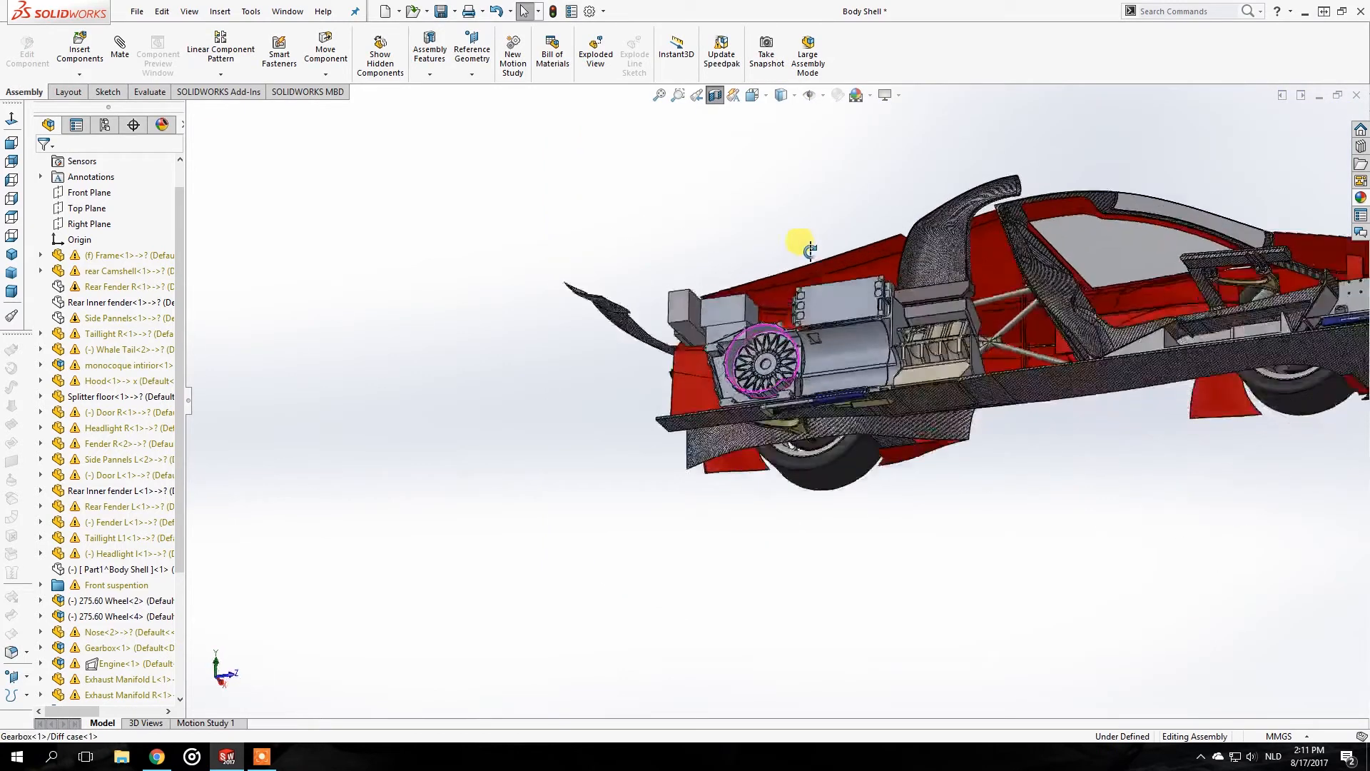
pyautogui.moveTo(801, 247); pyautogui.dragTo(786, 409)
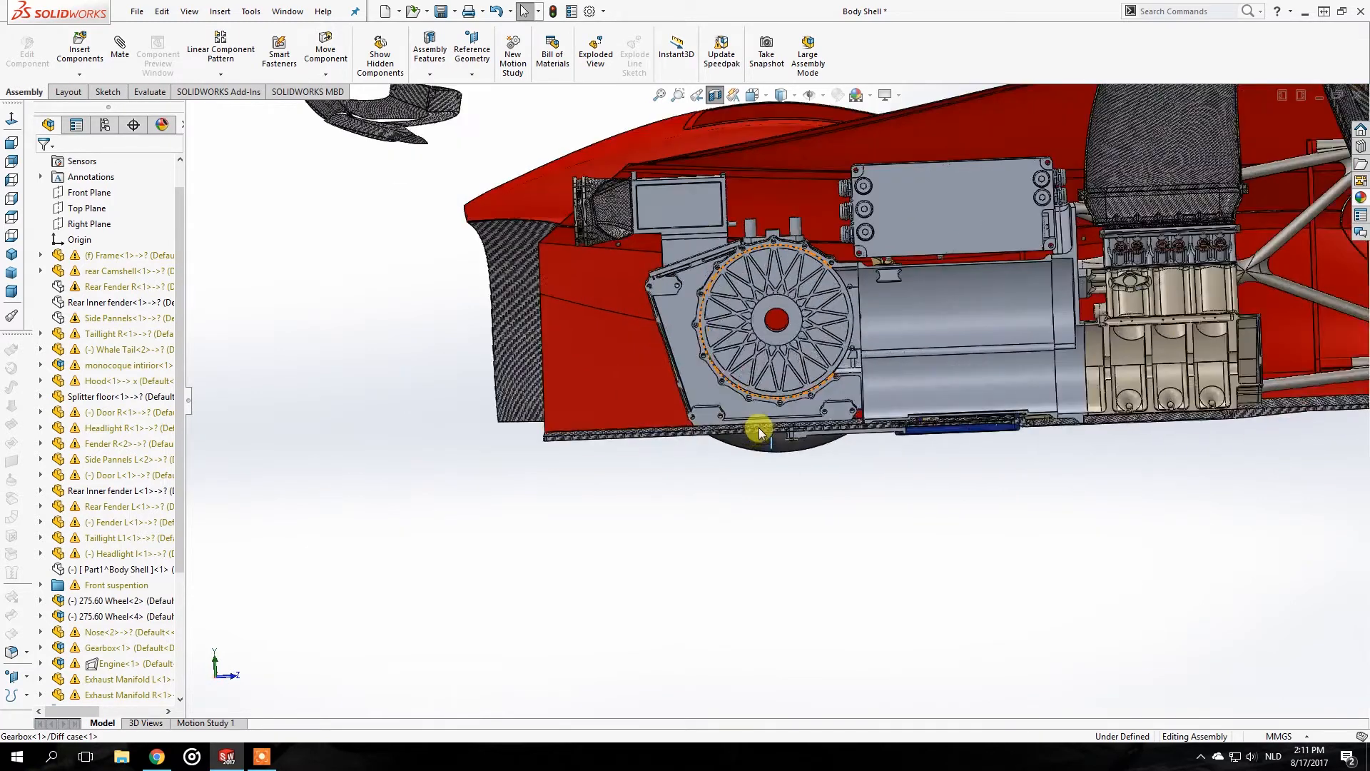
pyautogui.moveTo(756, 428); pyautogui.dragTo(726, 452)
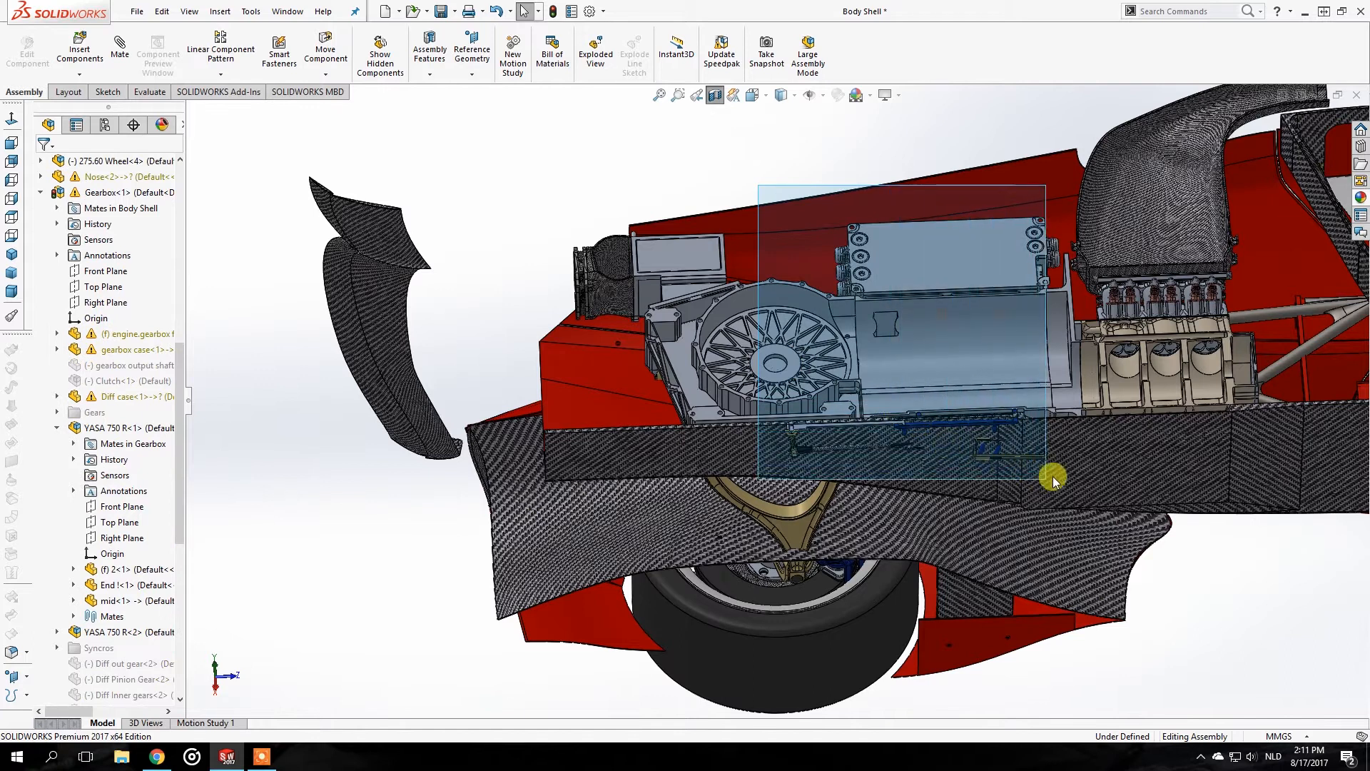
pyautogui.moveTo(1054, 481); pyautogui.dragTo(1062, 473)
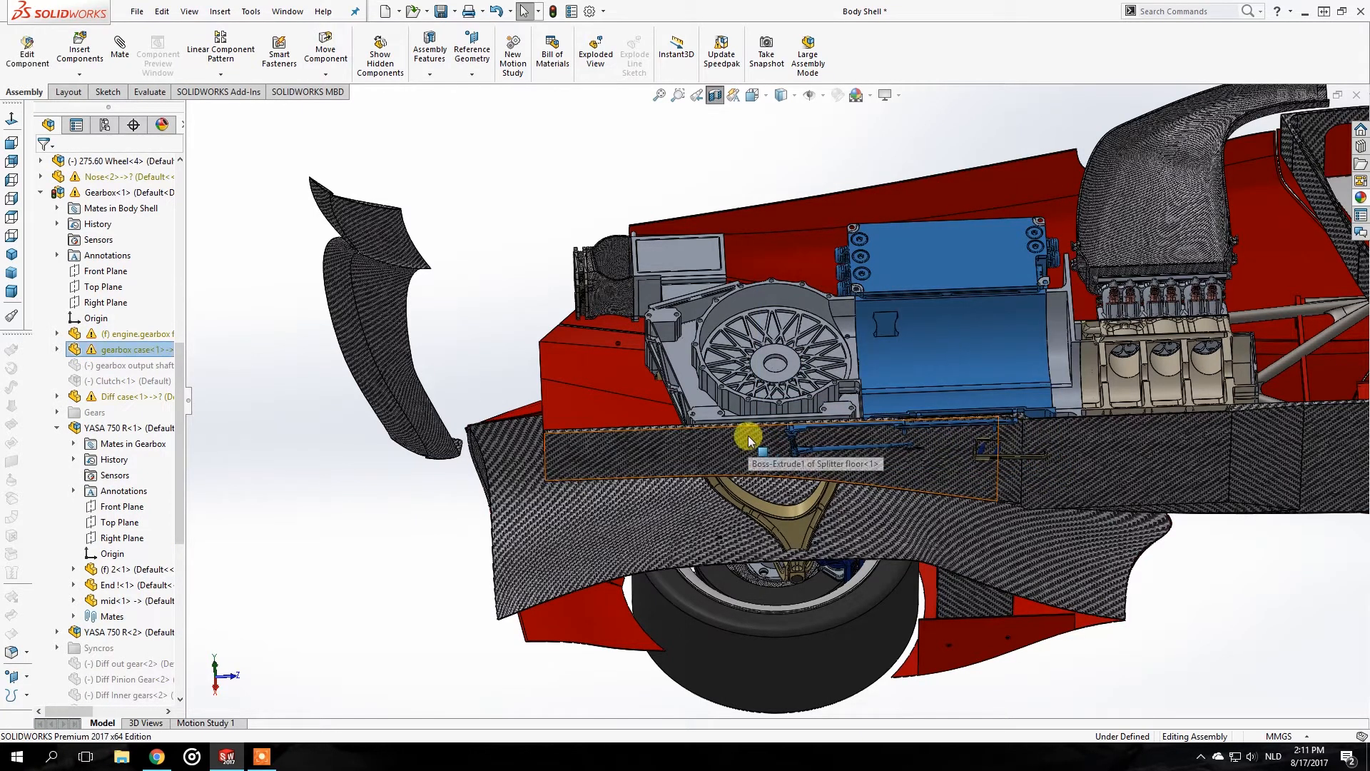
# Select the splitter floor body, orbit around the engine area and clear the selection.
pyautogui.click(749, 437)
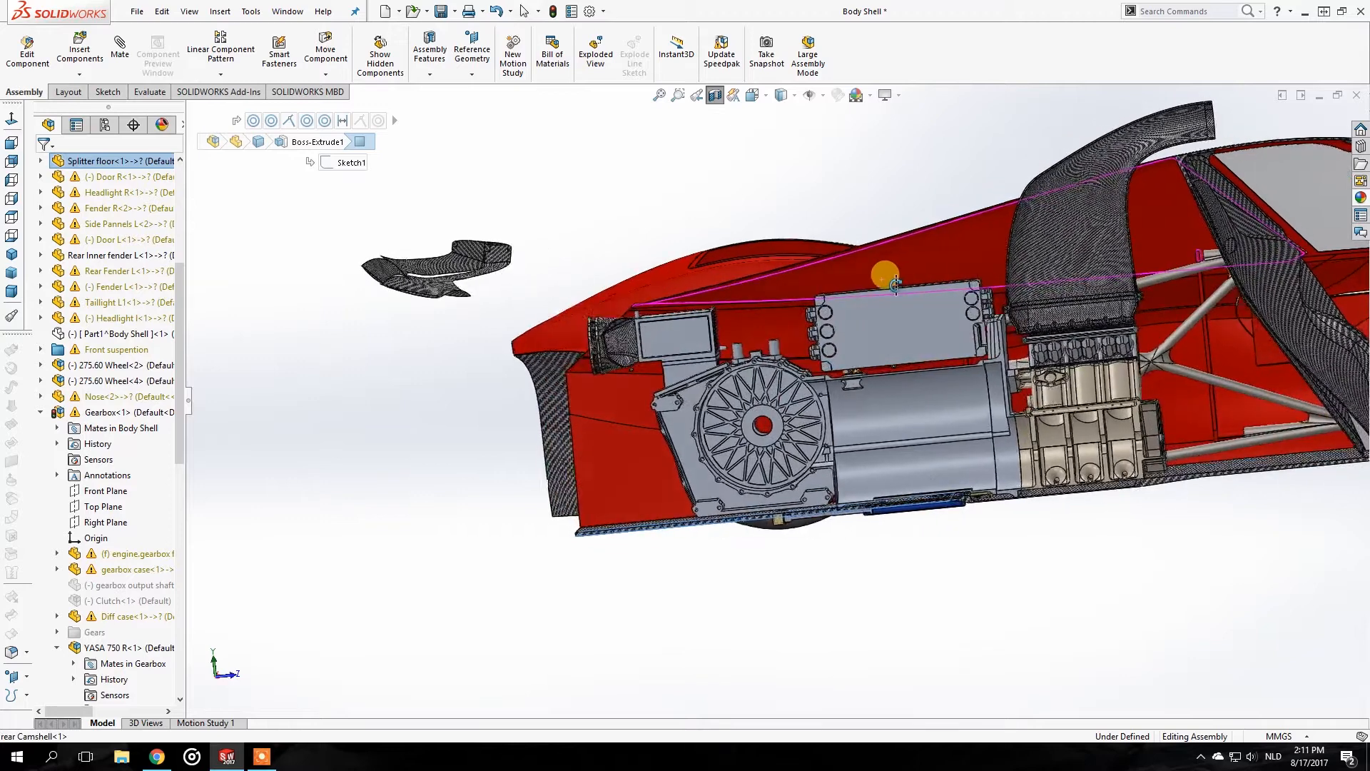
pyautogui.moveTo(896, 284); pyautogui.dragTo(930, 267)
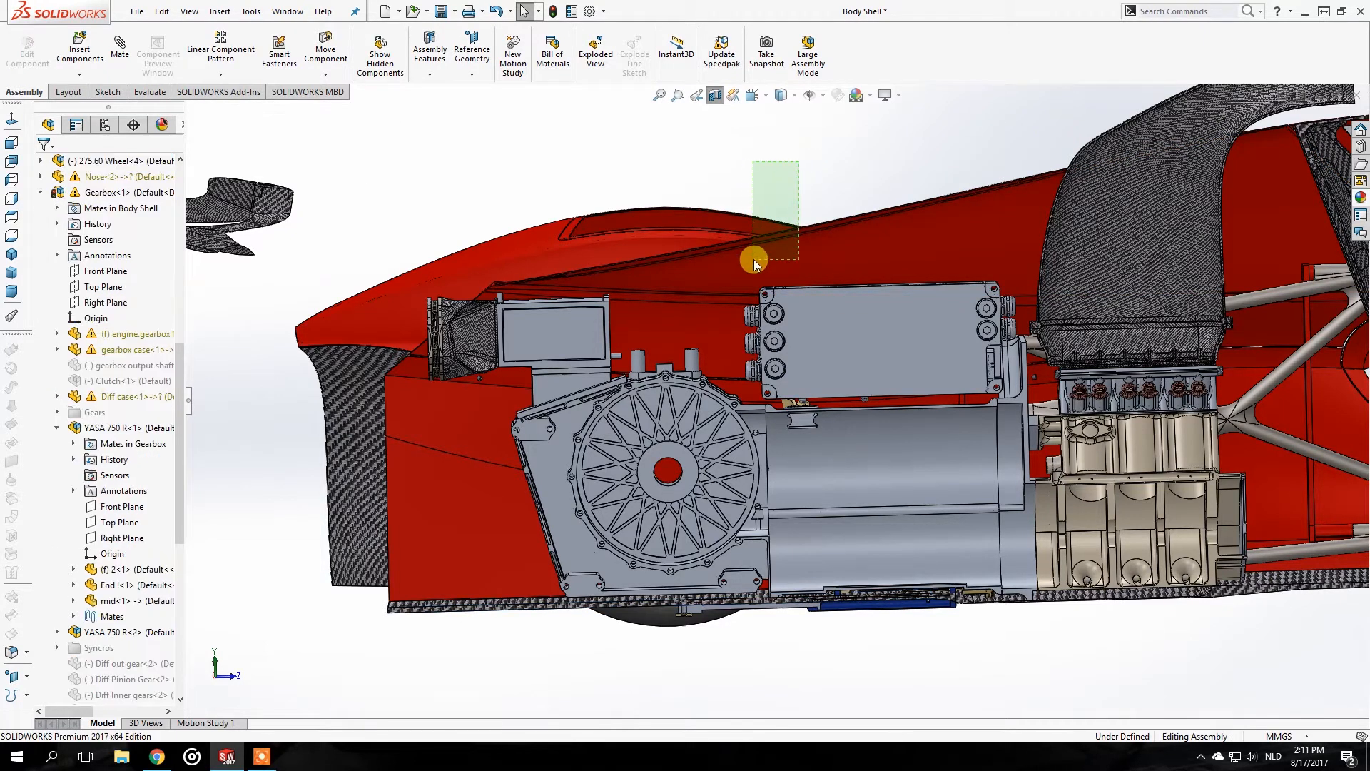
pyautogui.click(769, 244)
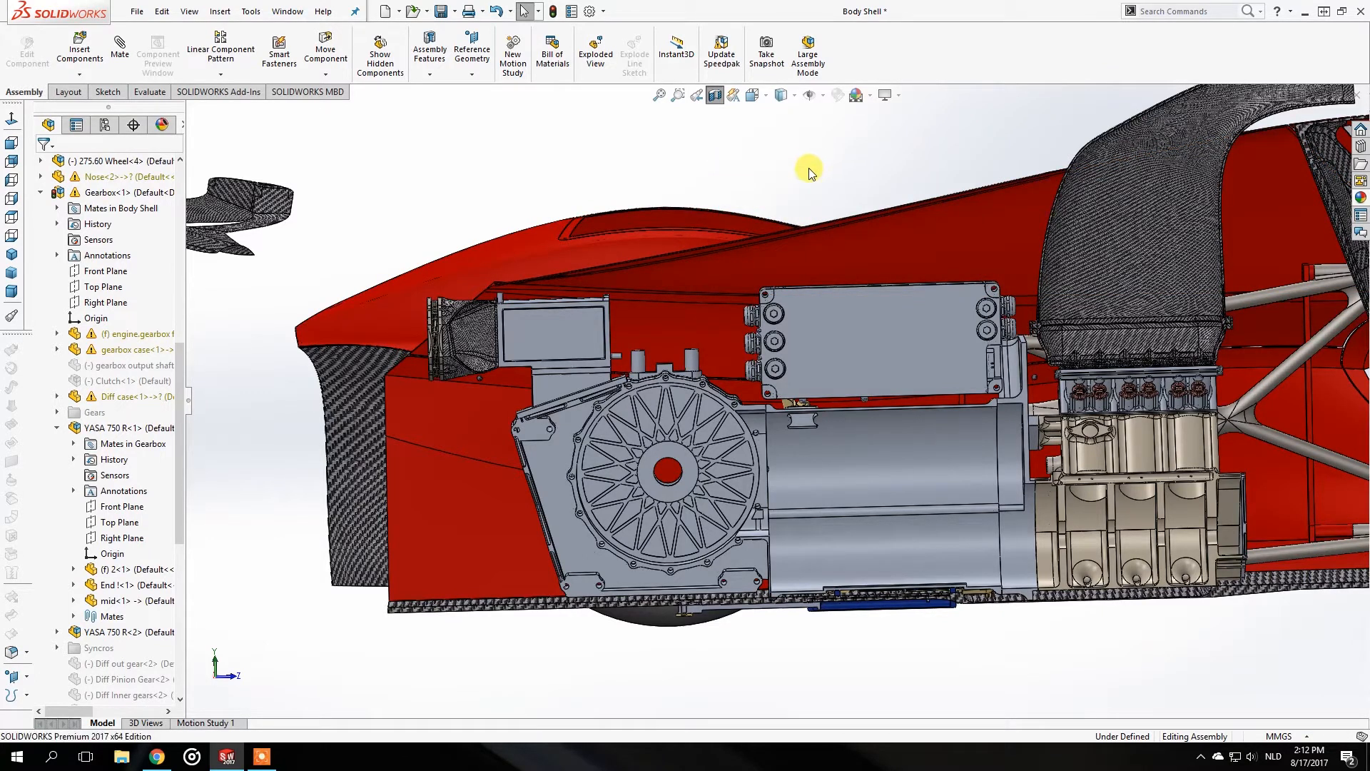
pyautogui.moveTo(852, 247)
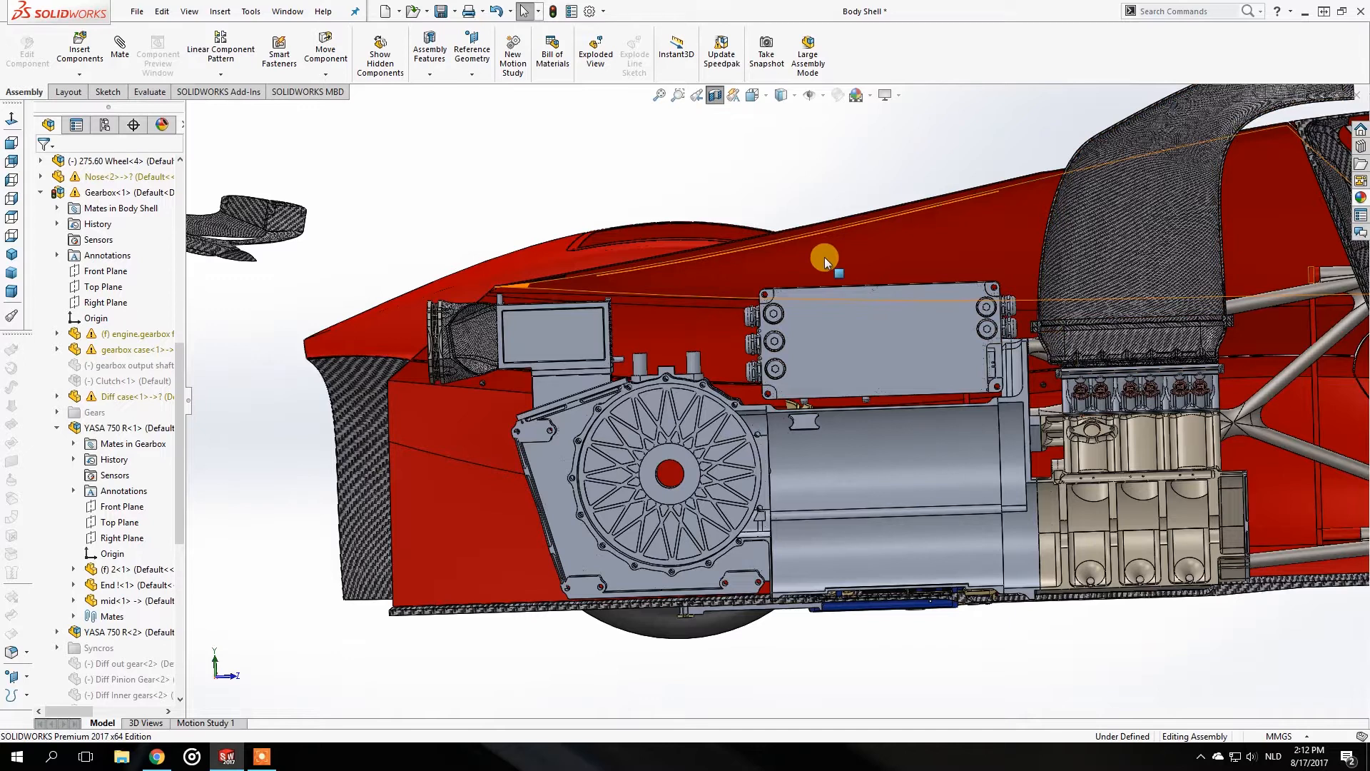
pyautogui.moveTo(770, 248)
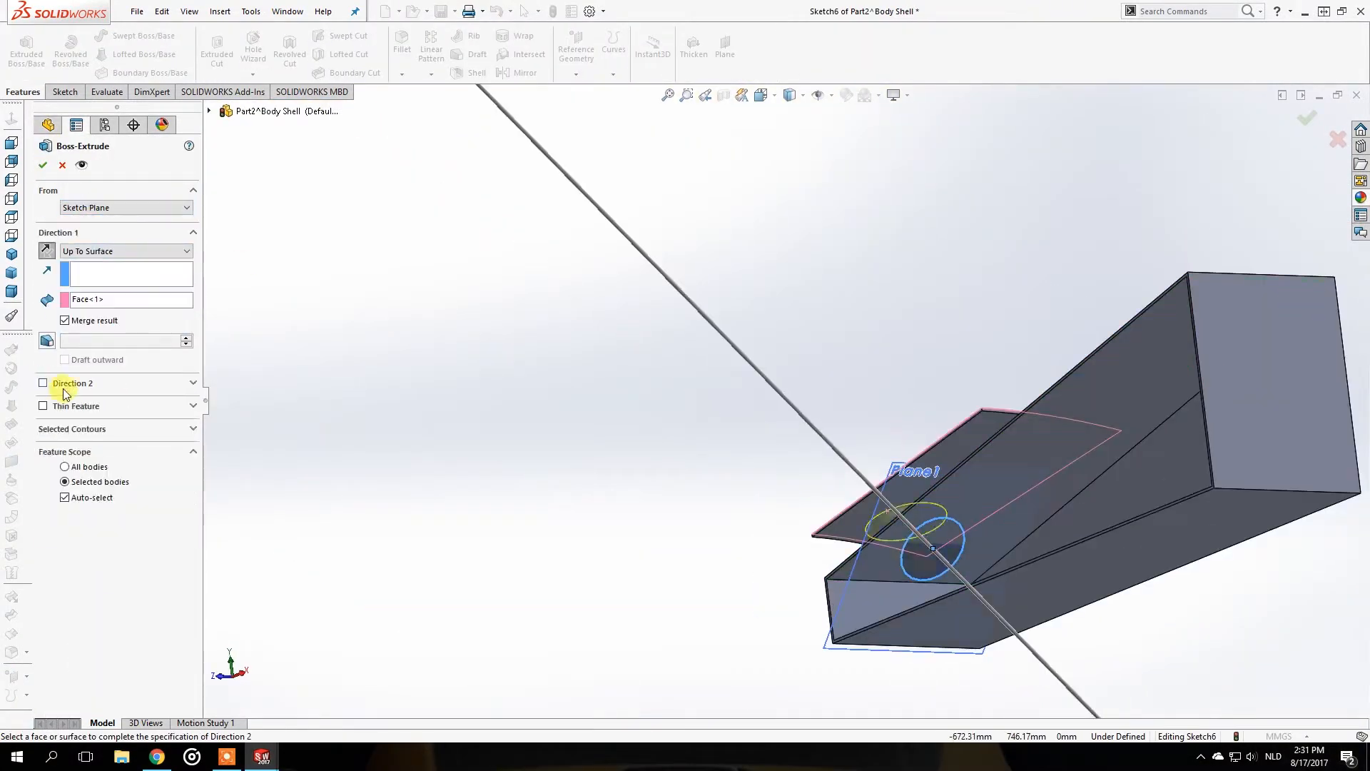
# Cut the circular hole through the shell panel in both directions and round its edge.
pyautogui.click(43, 166)
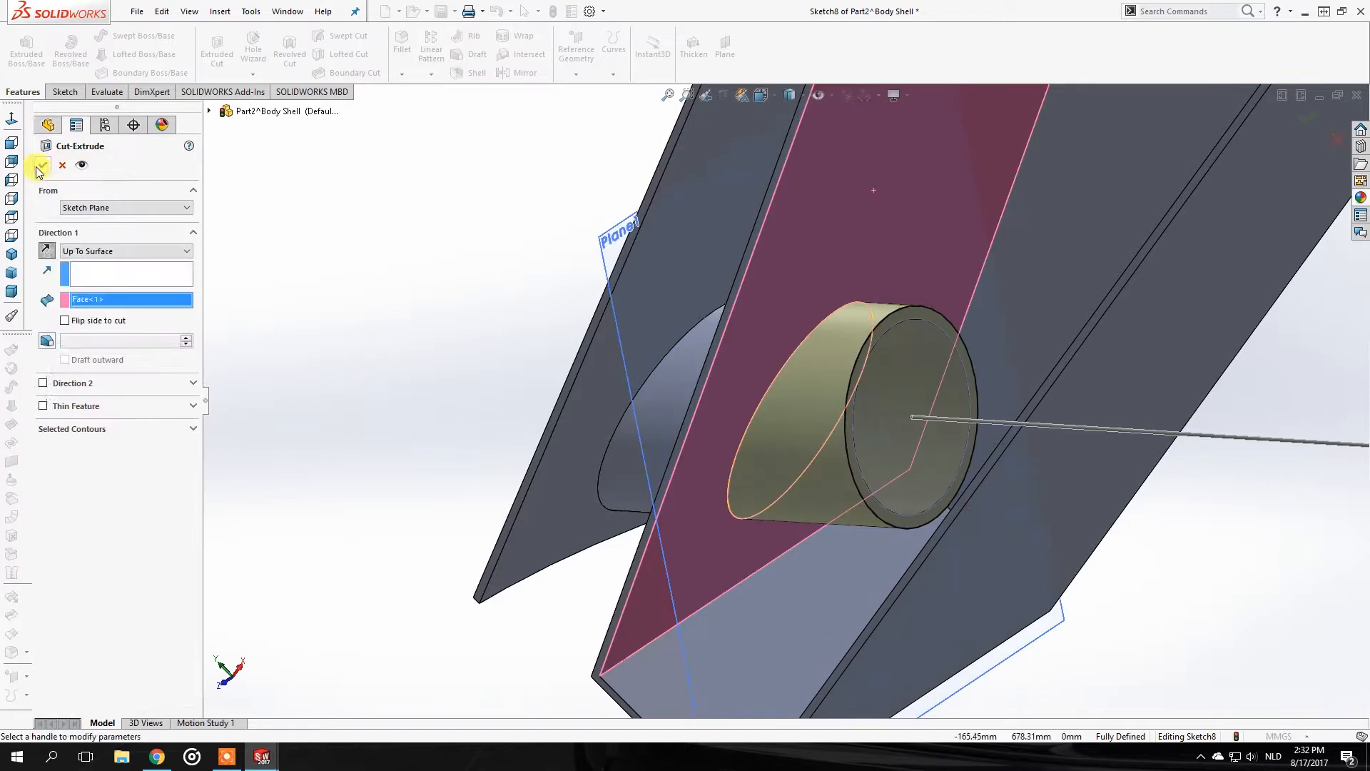
pyautogui.click(39, 165)
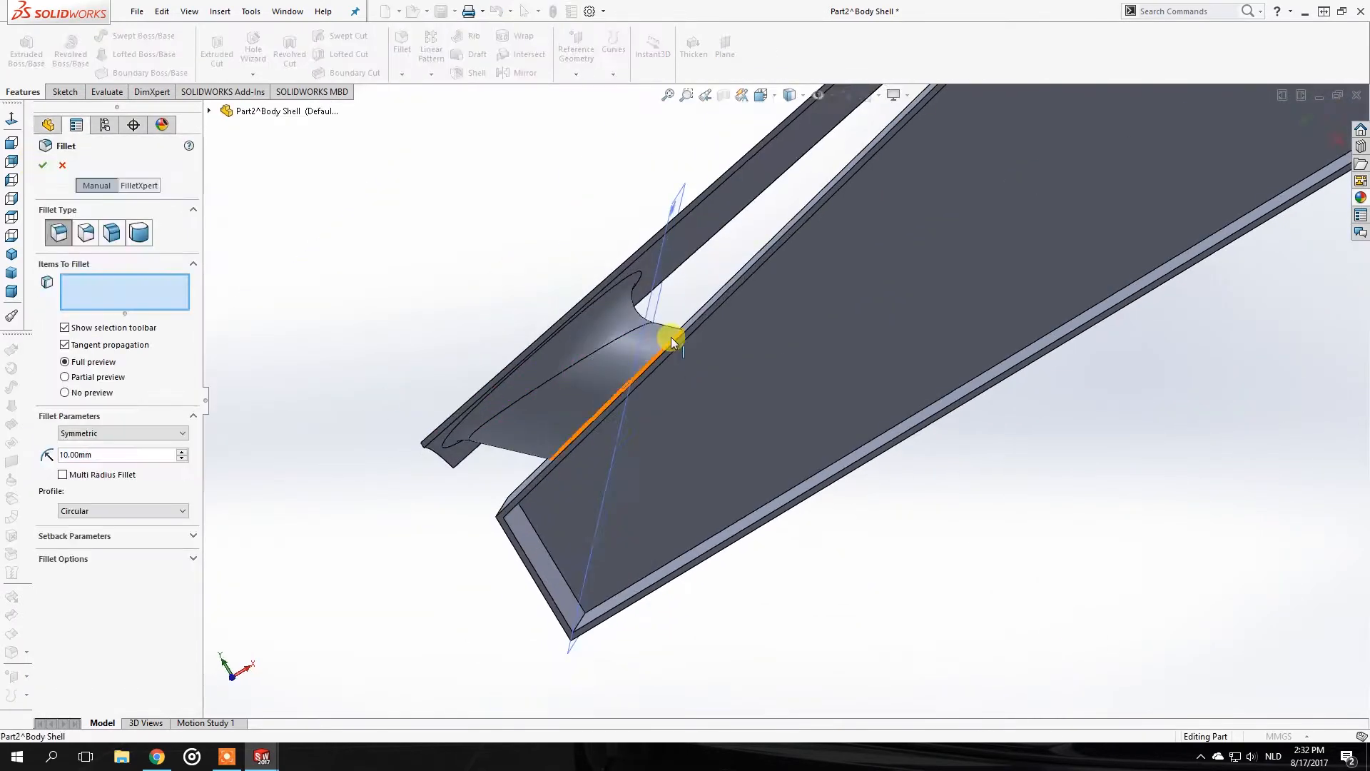
pyautogui.click(668, 340)
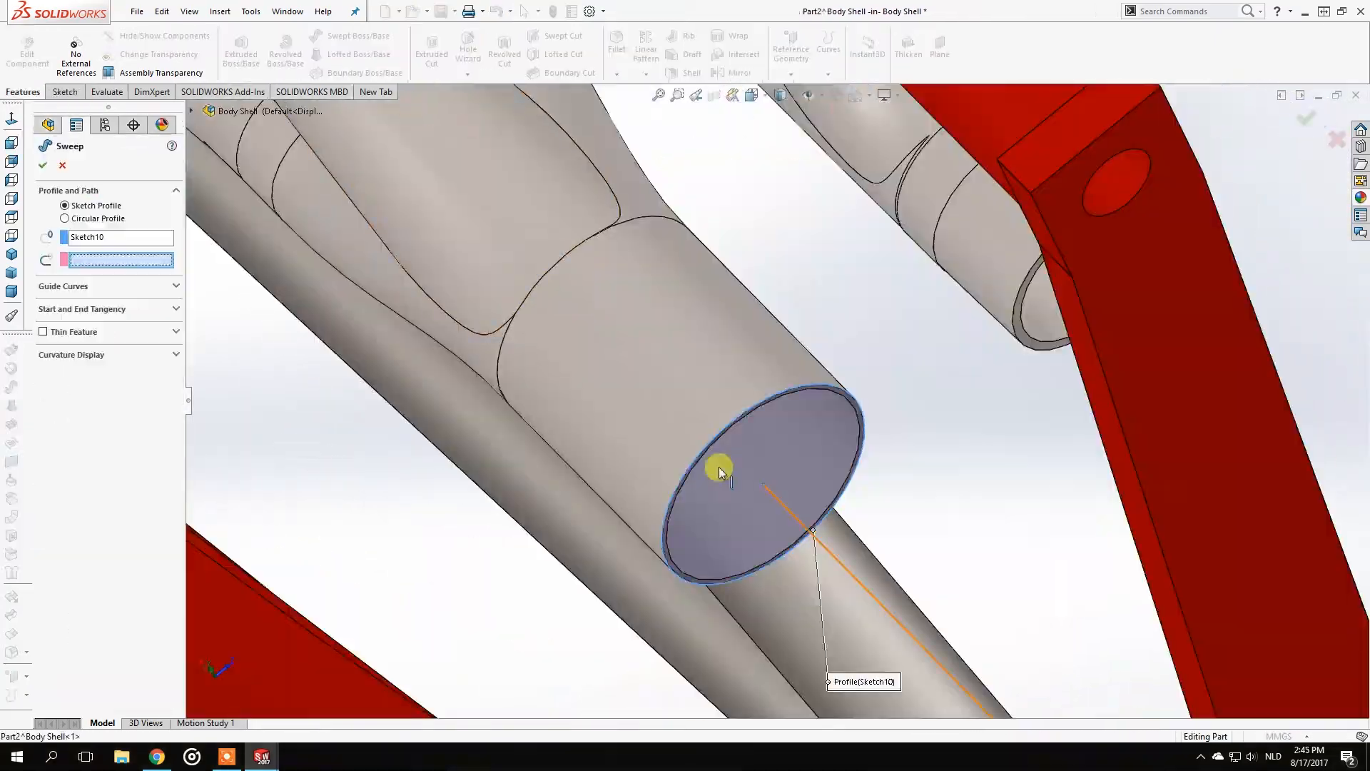
# Sweep the exhaust pipe along a reshaped path curve using the circular profile and confirm.
pyautogui.click(41, 164)
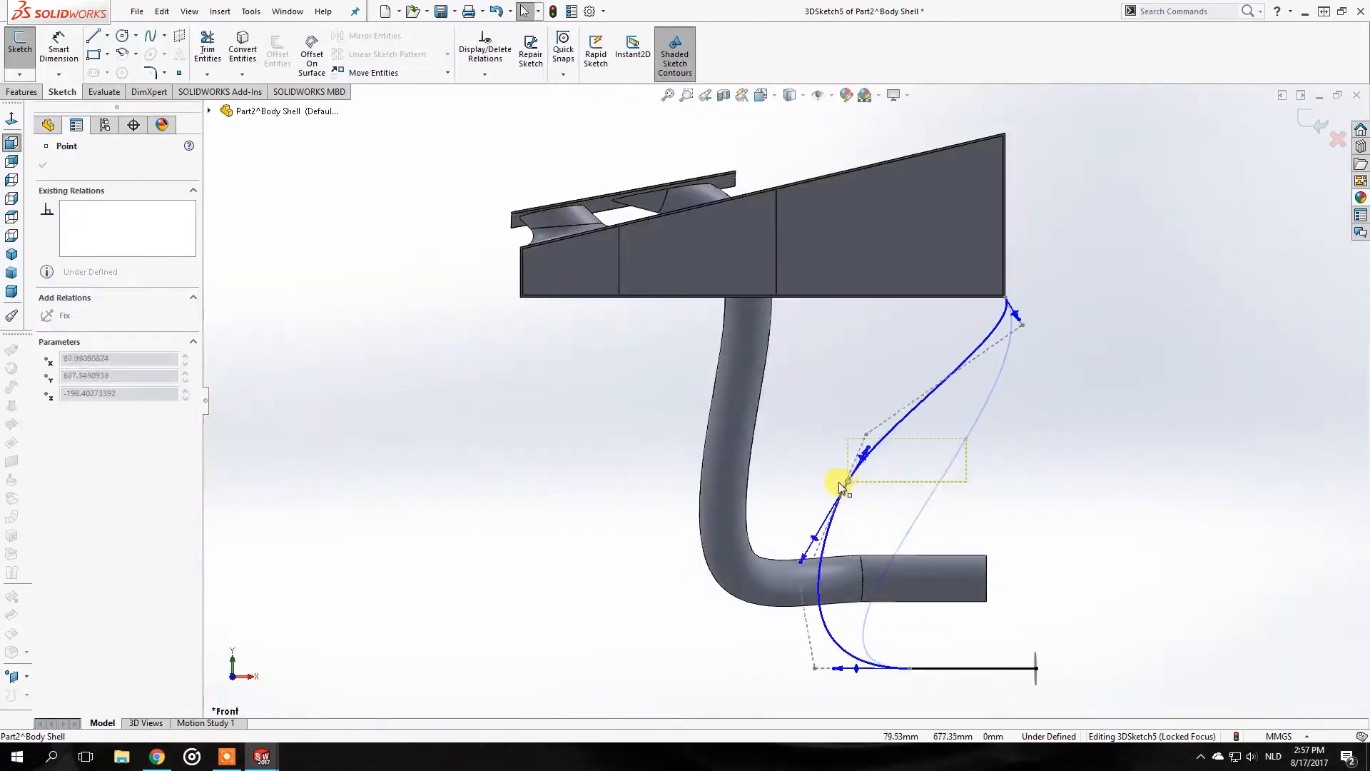
pyautogui.moveTo(844, 486); pyautogui.dragTo(778, 516)
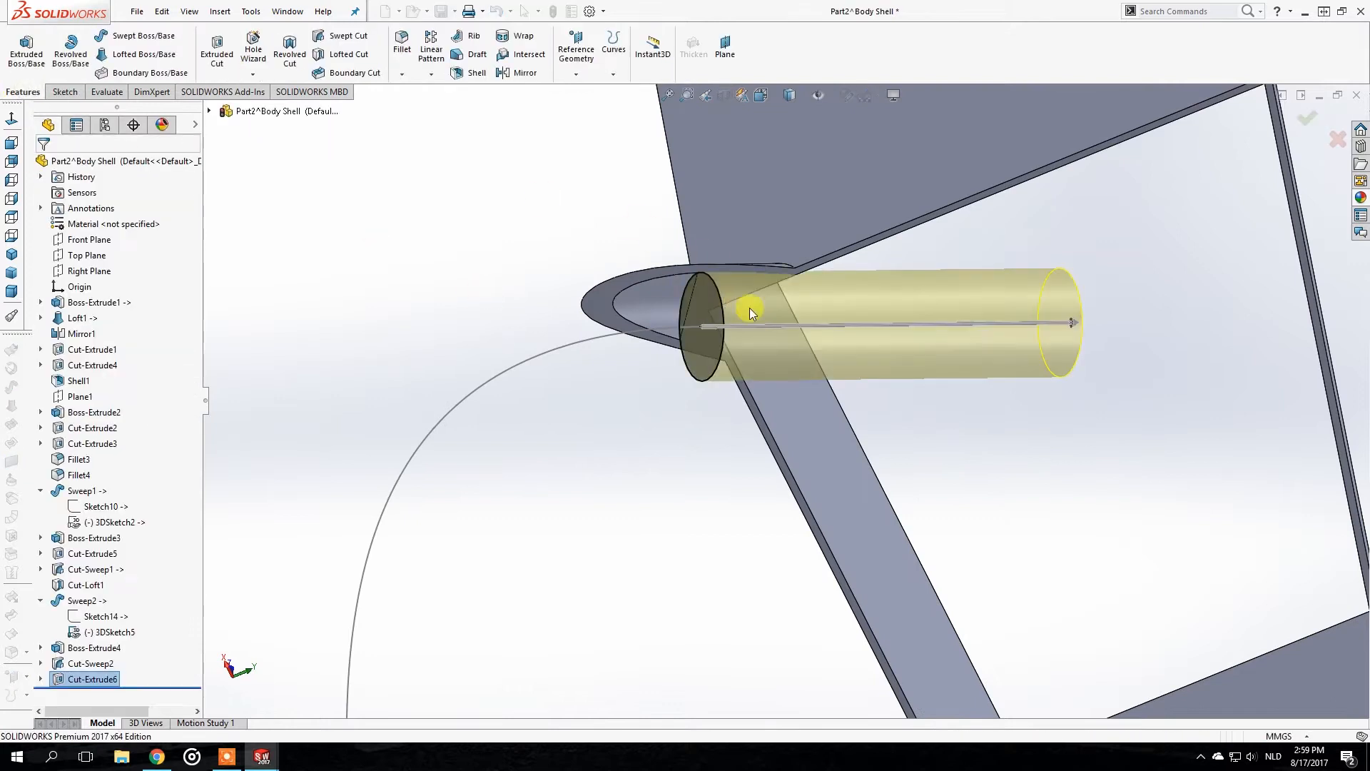
pyautogui.click(401, 50)
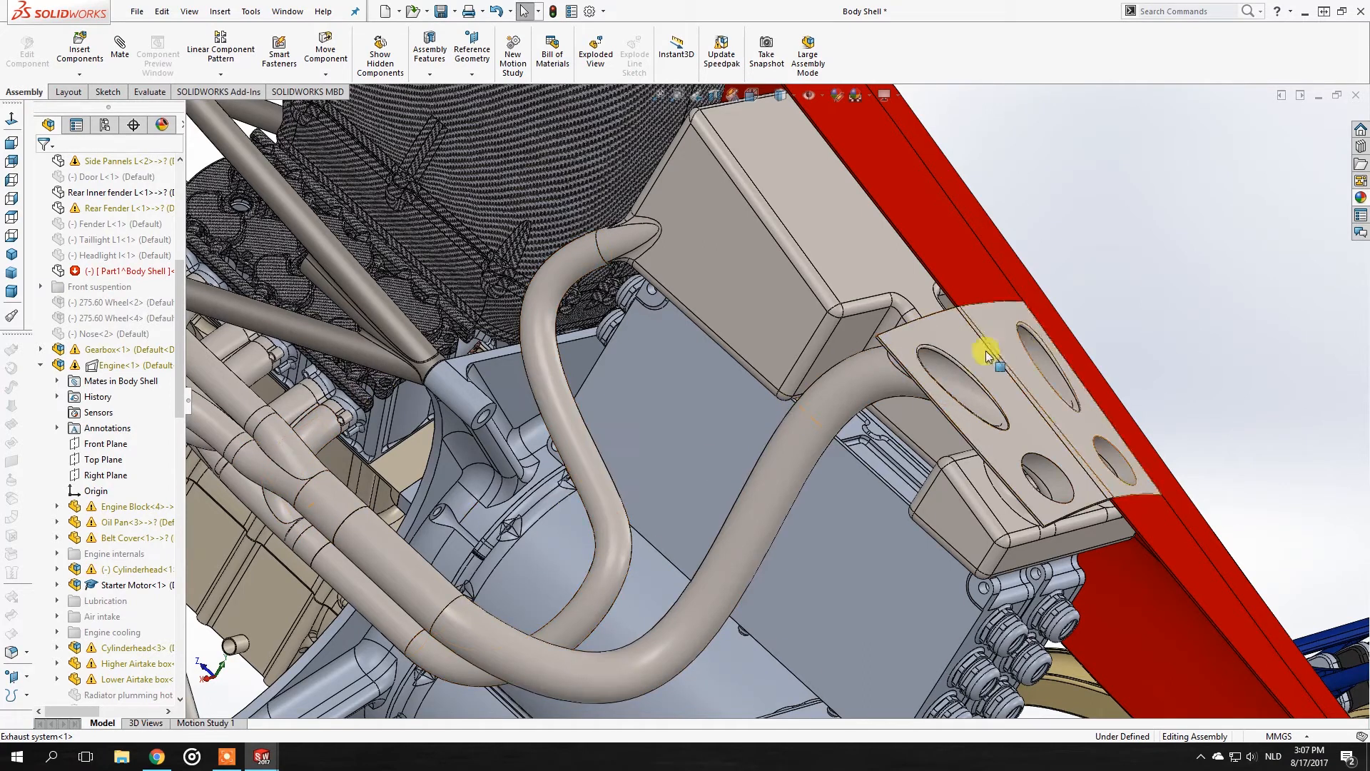
pyautogui.moveTo(778, 468)
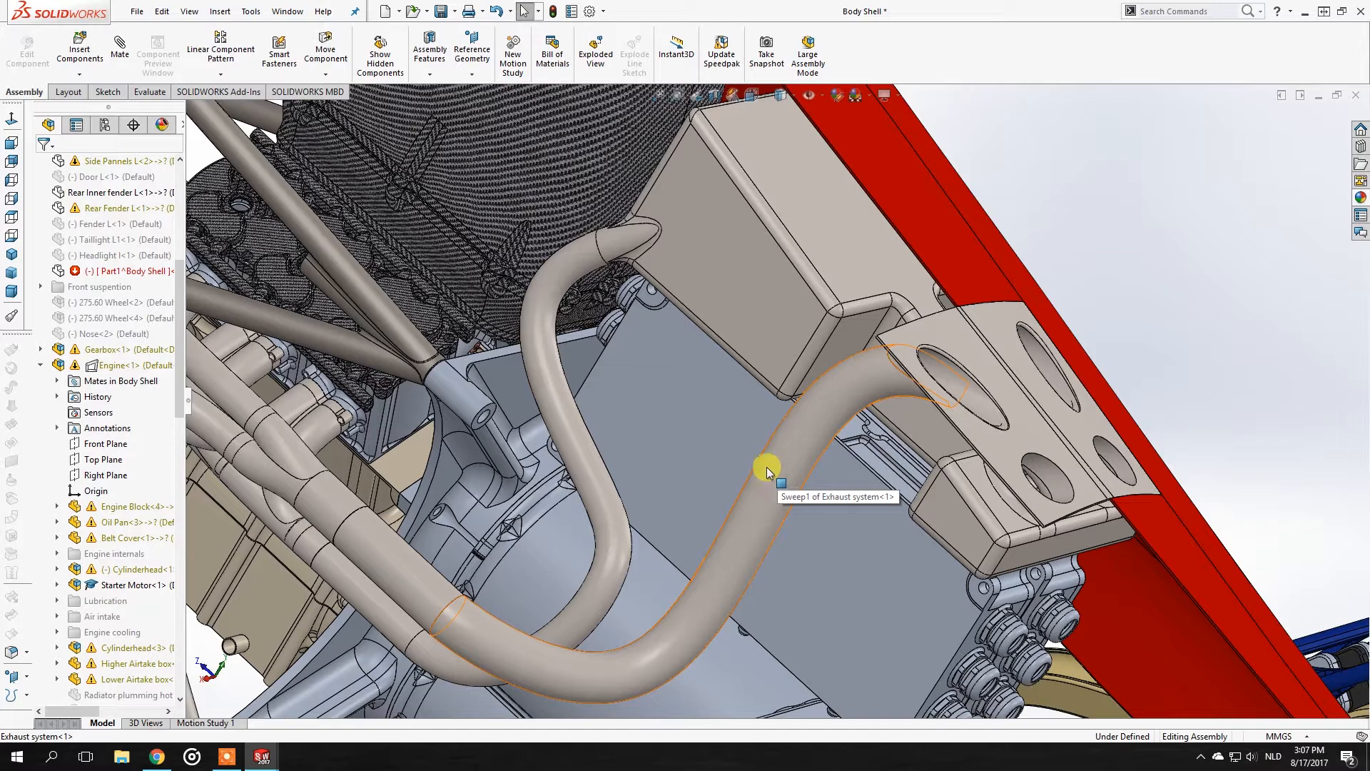
# Orbit and zoom out to see the whole exhaust run through the engine bay to the rear plate.
pyautogui.moveTo(765, 468); pyautogui.dragTo(878, 362)
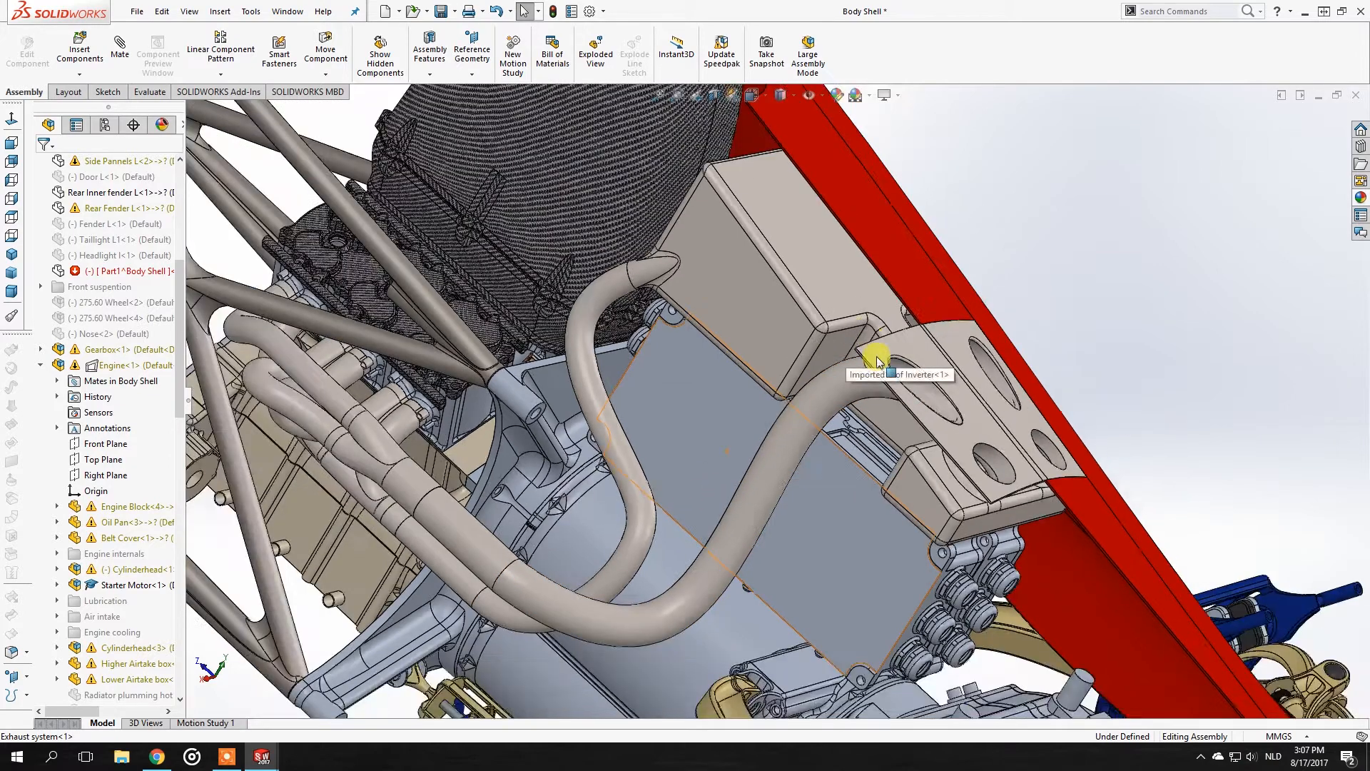
pyautogui.moveTo(874, 363); pyautogui.dragTo(914, 366)
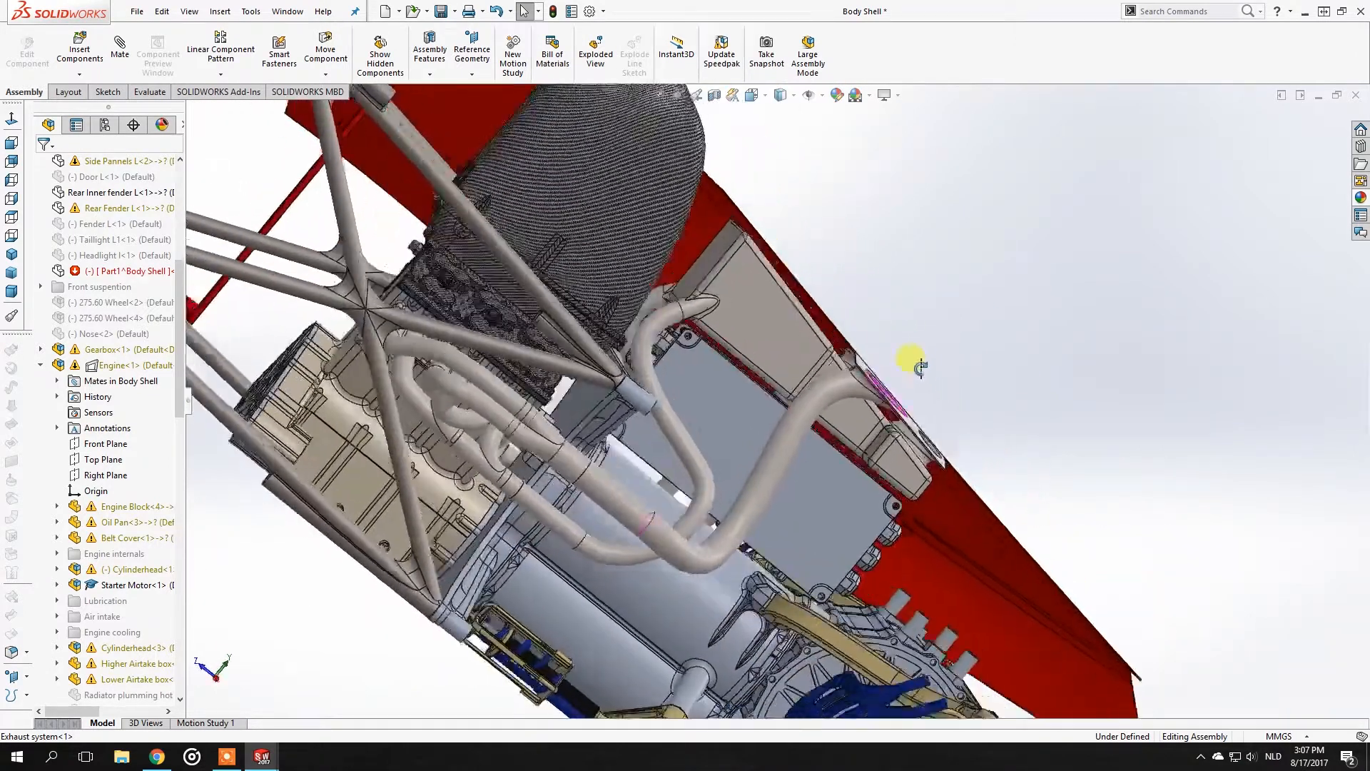
pyautogui.moveTo(918, 363); pyautogui.dragTo(830, 324)
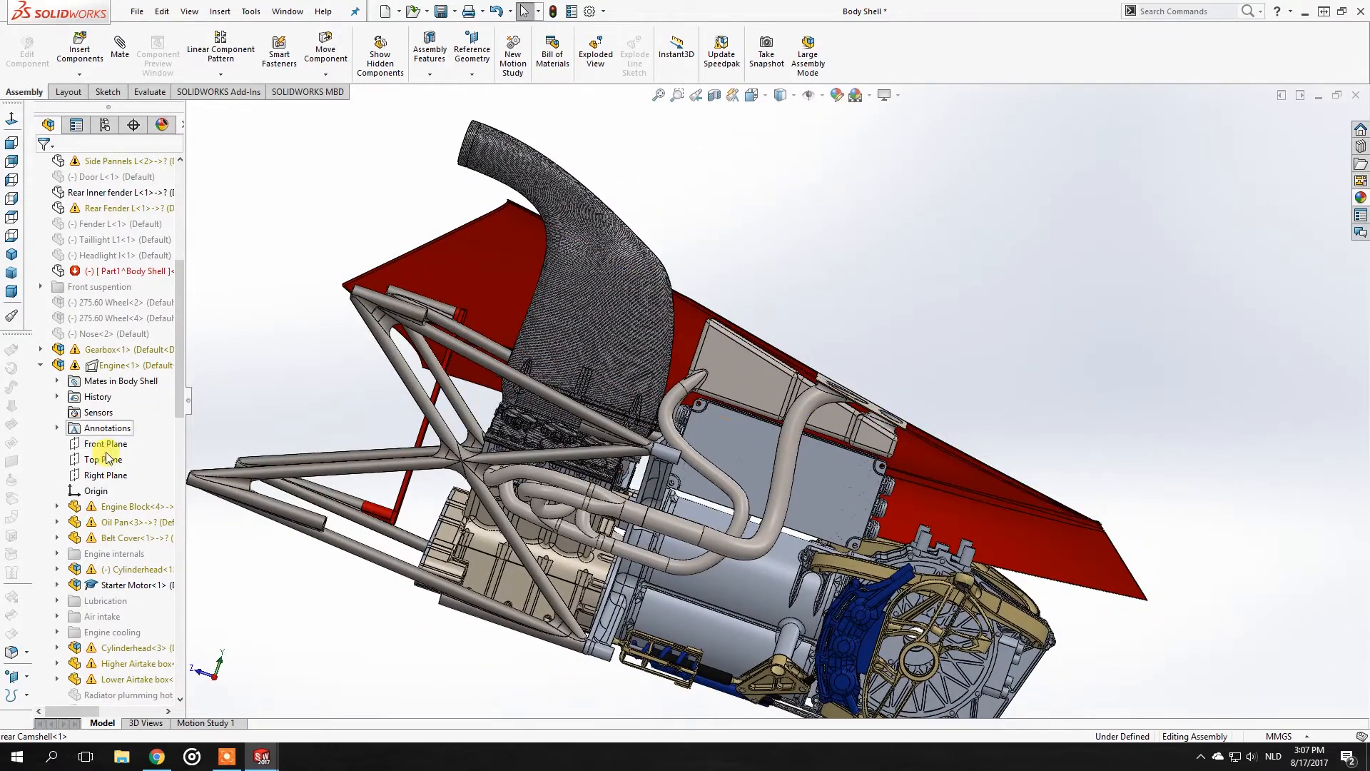
pyautogui.scroll(-3)
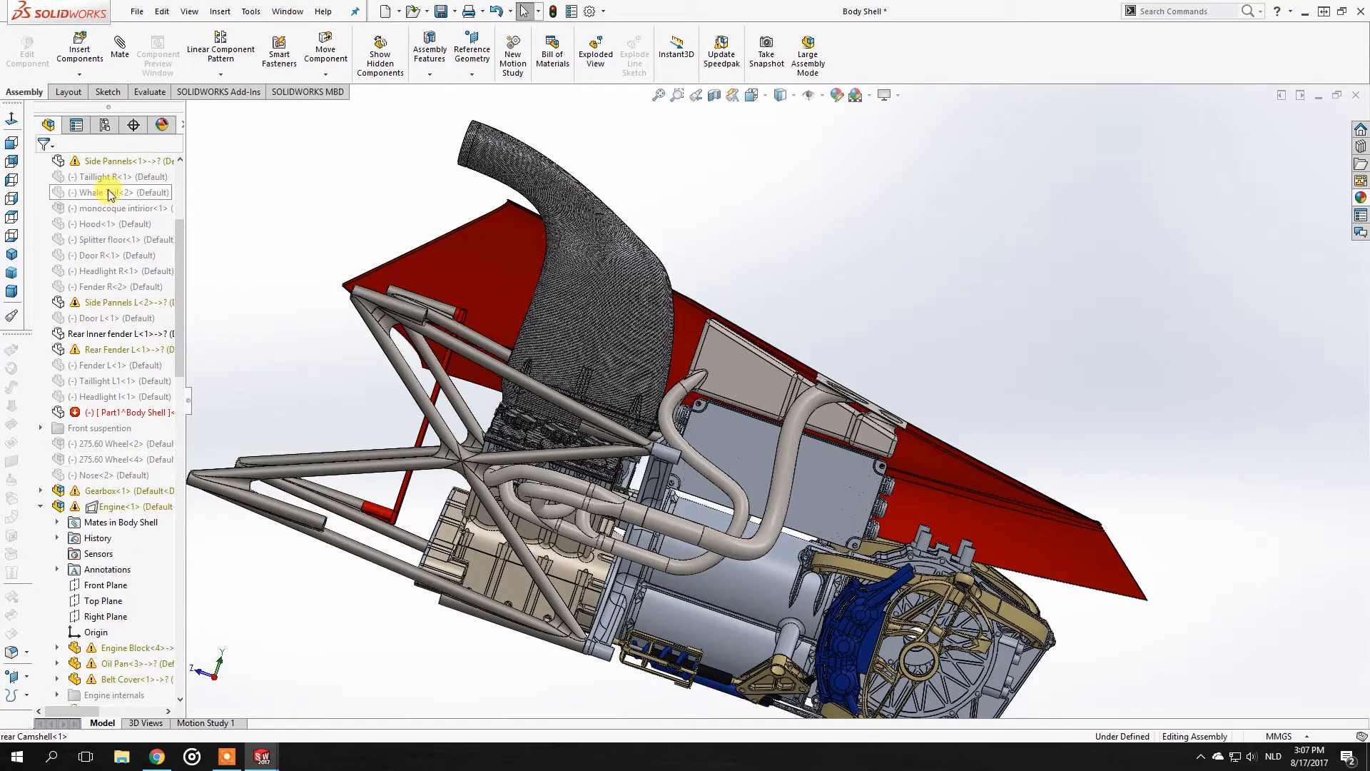
# Show the hidden Whale Tail component and rotate the assembly to select the rear wing.
pyautogui.click(111, 191)
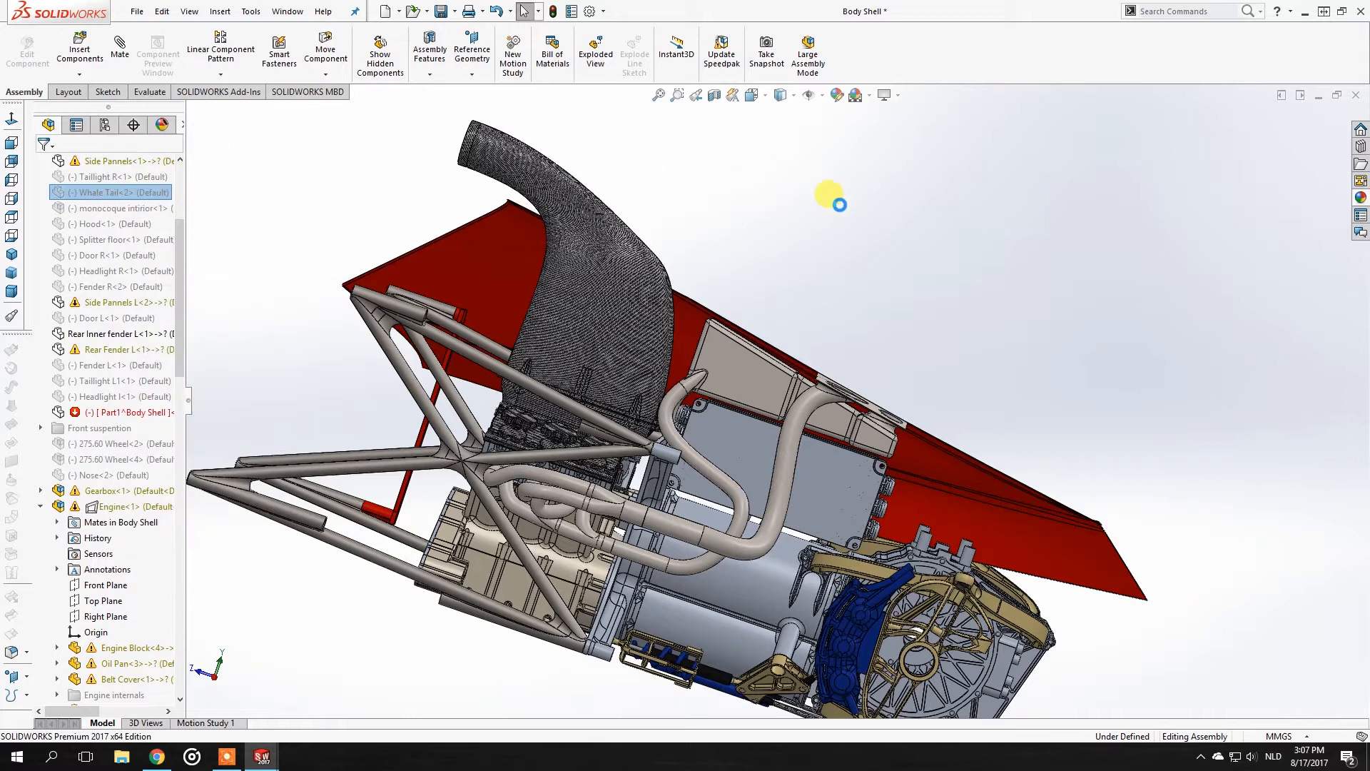
pyautogui.moveTo(808, 209)
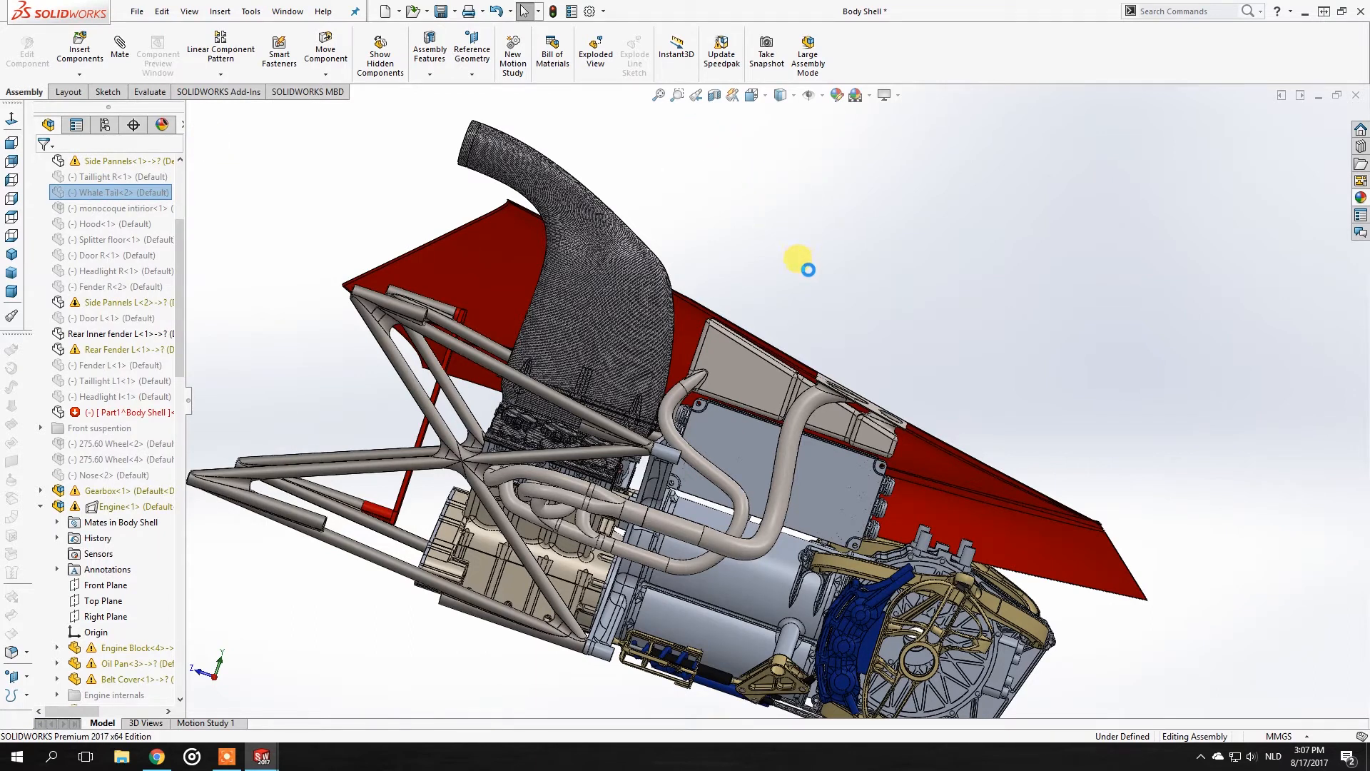
pyautogui.moveTo(816, 314)
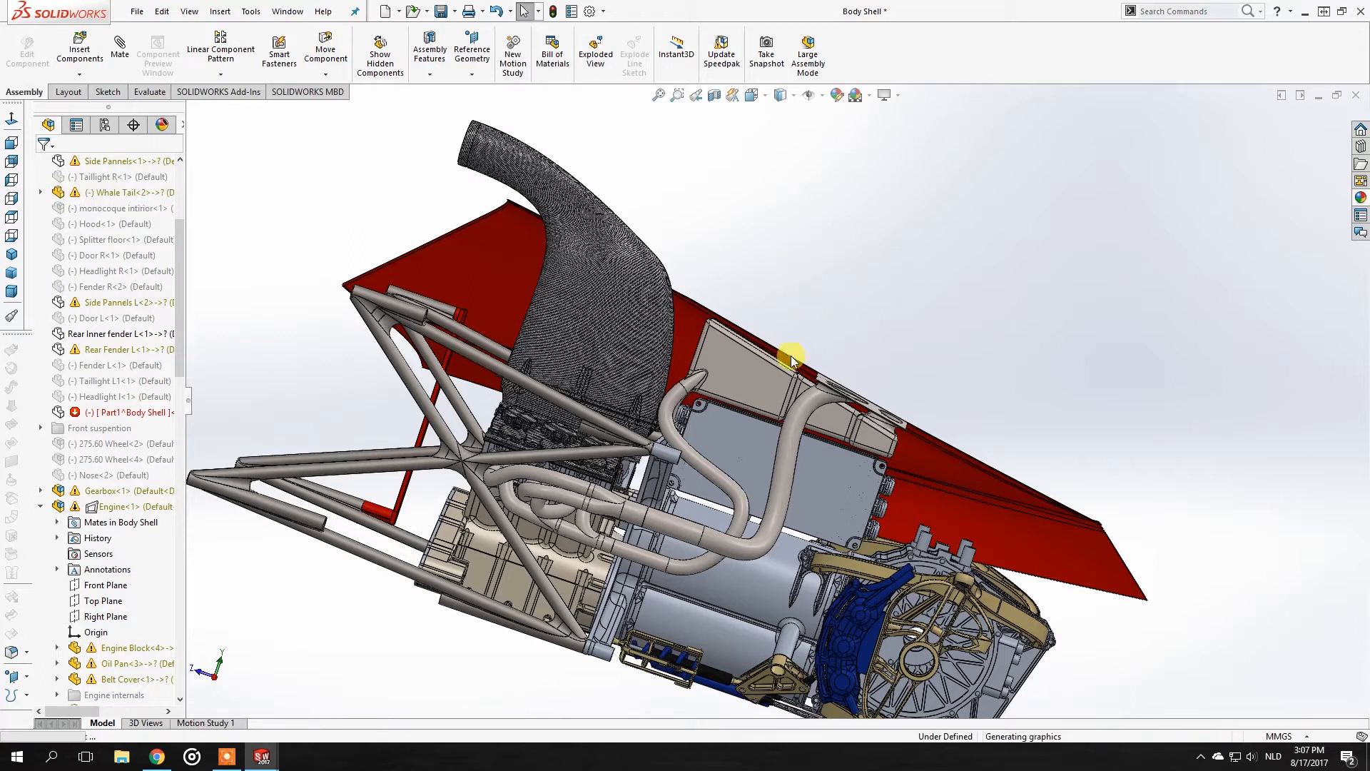
pyautogui.moveTo(790, 358); pyautogui.dragTo(913, 424)
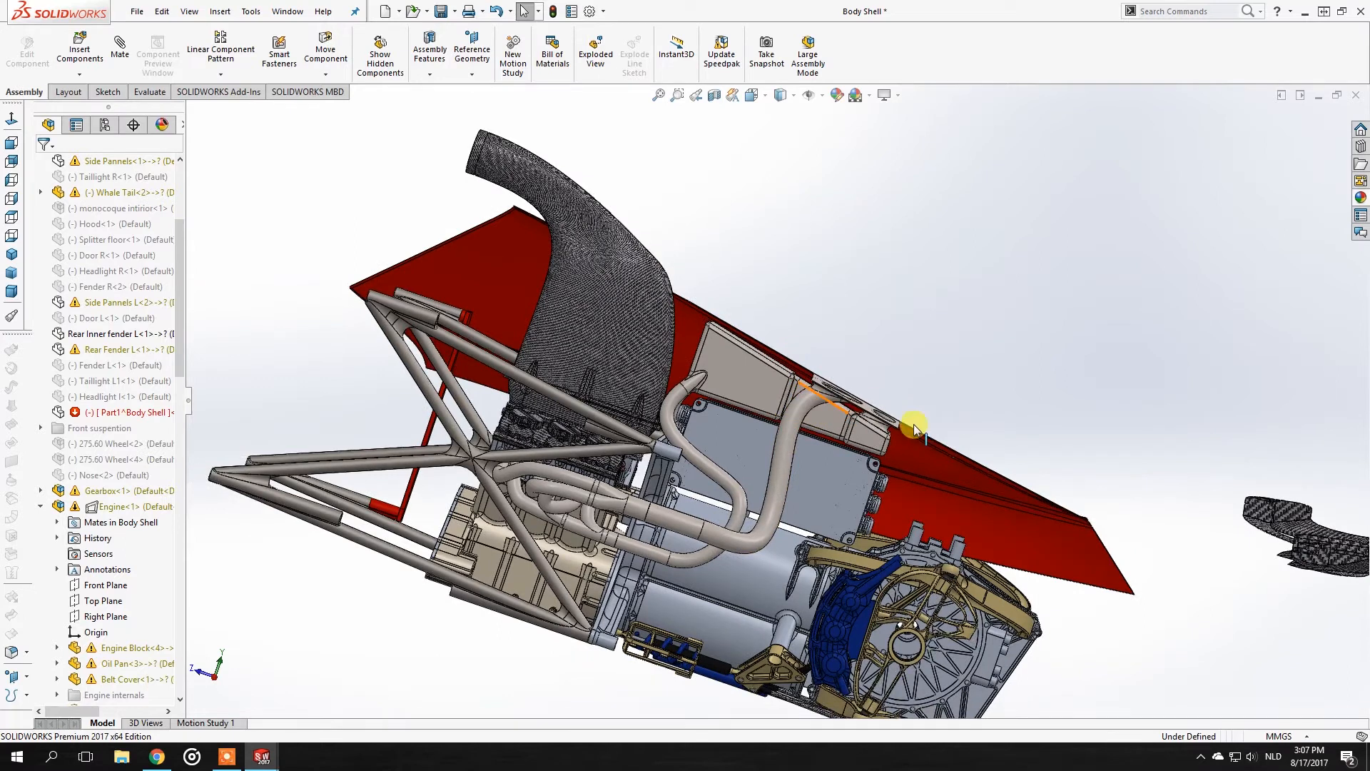
pyautogui.moveTo(914, 425); pyautogui.dragTo(1141, 598)
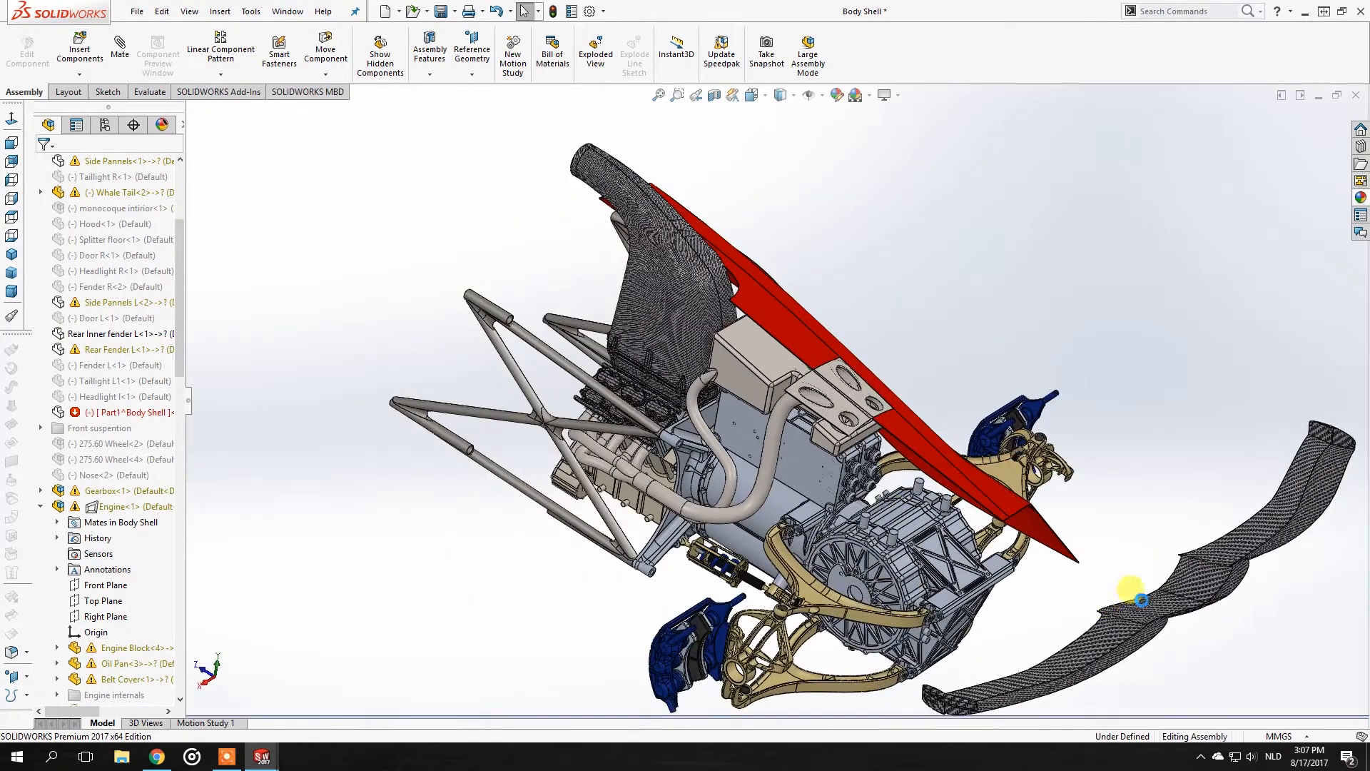
pyautogui.click(1142, 601)
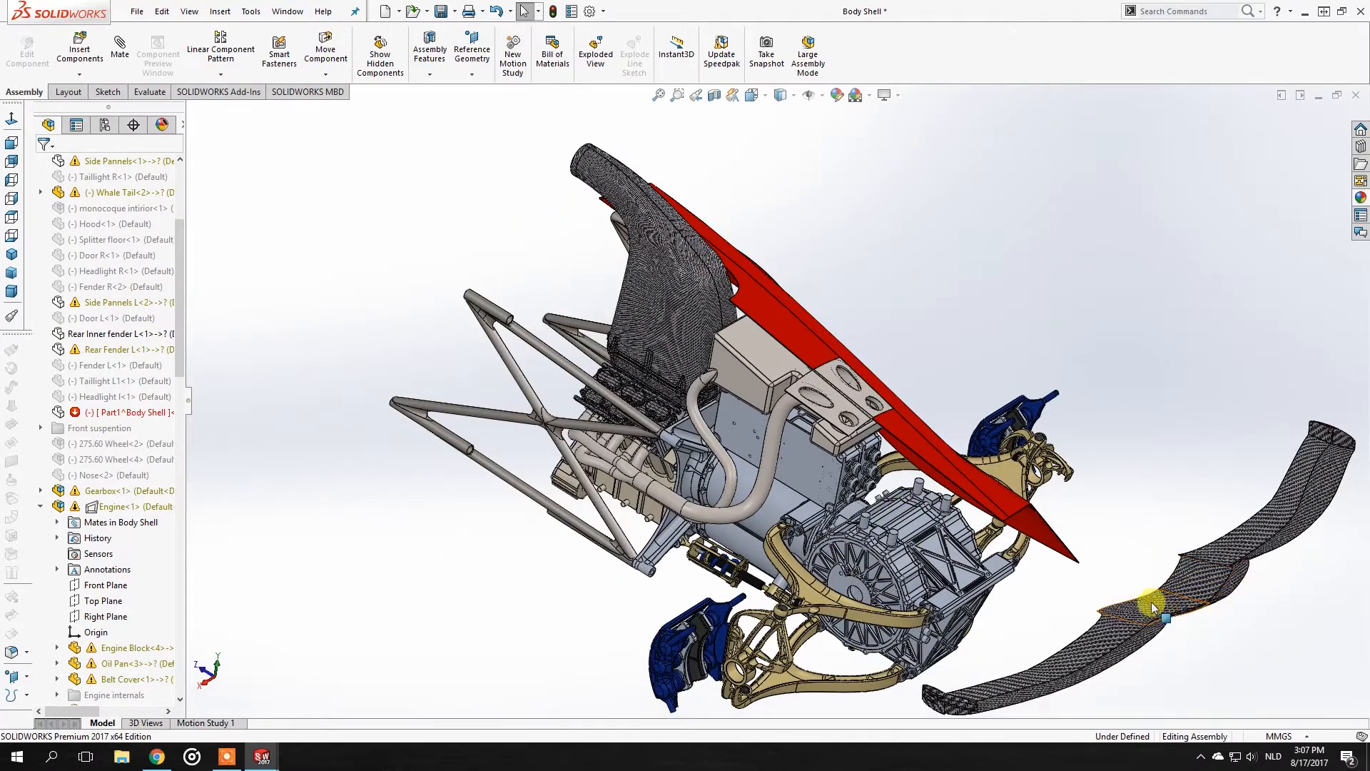
# Inspect the wing's middle section alongside the car, then bring up the Render Tools commands.
pyautogui.moveTo(1153, 608); pyautogui.dragTo(943, 376)
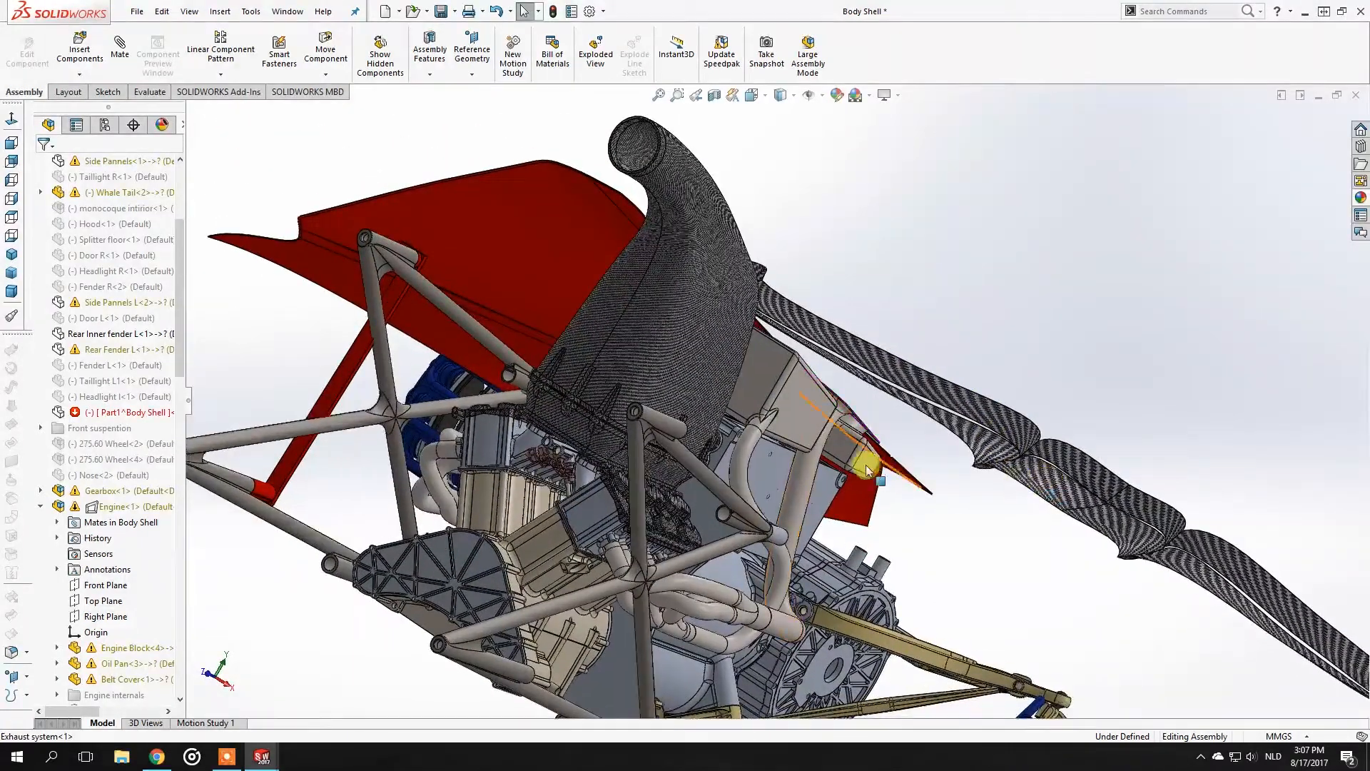
pyautogui.rightClick(869, 470)
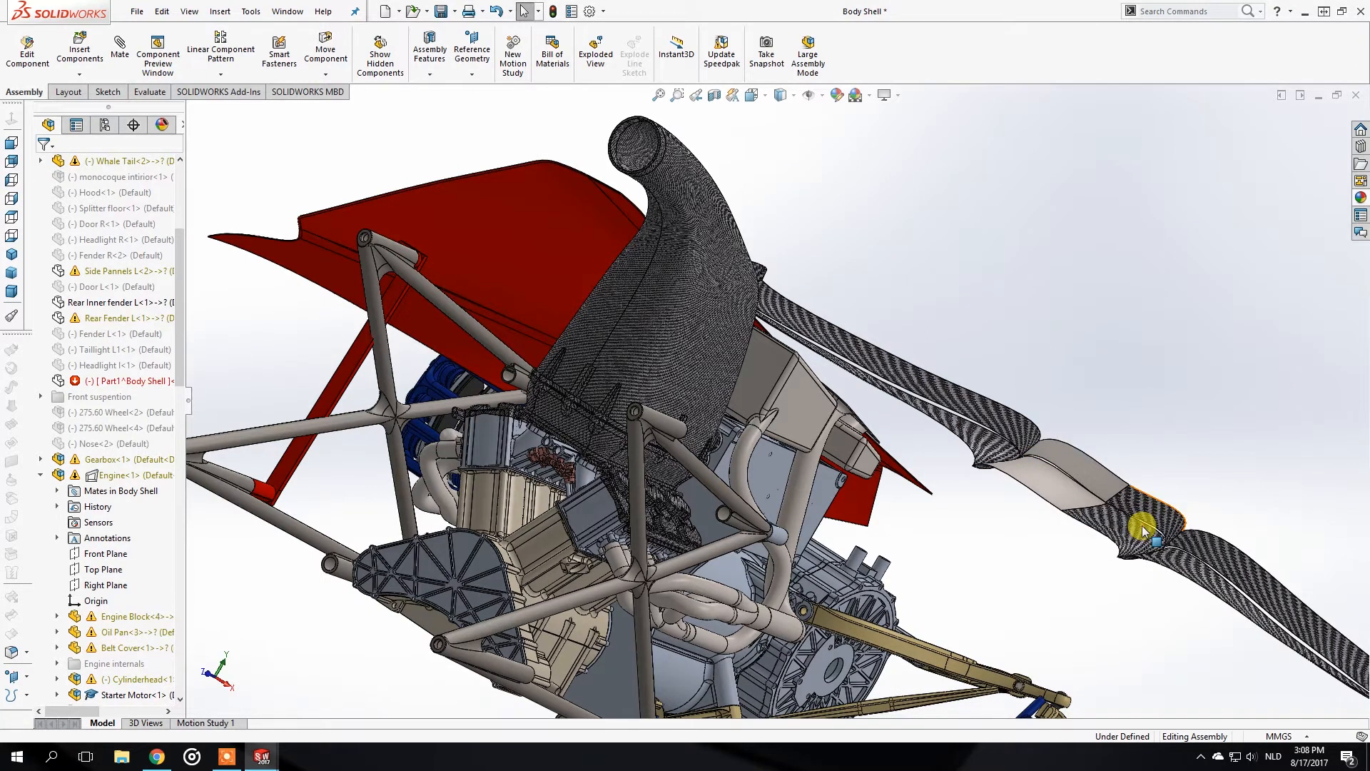
pyautogui.click(1145, 529)
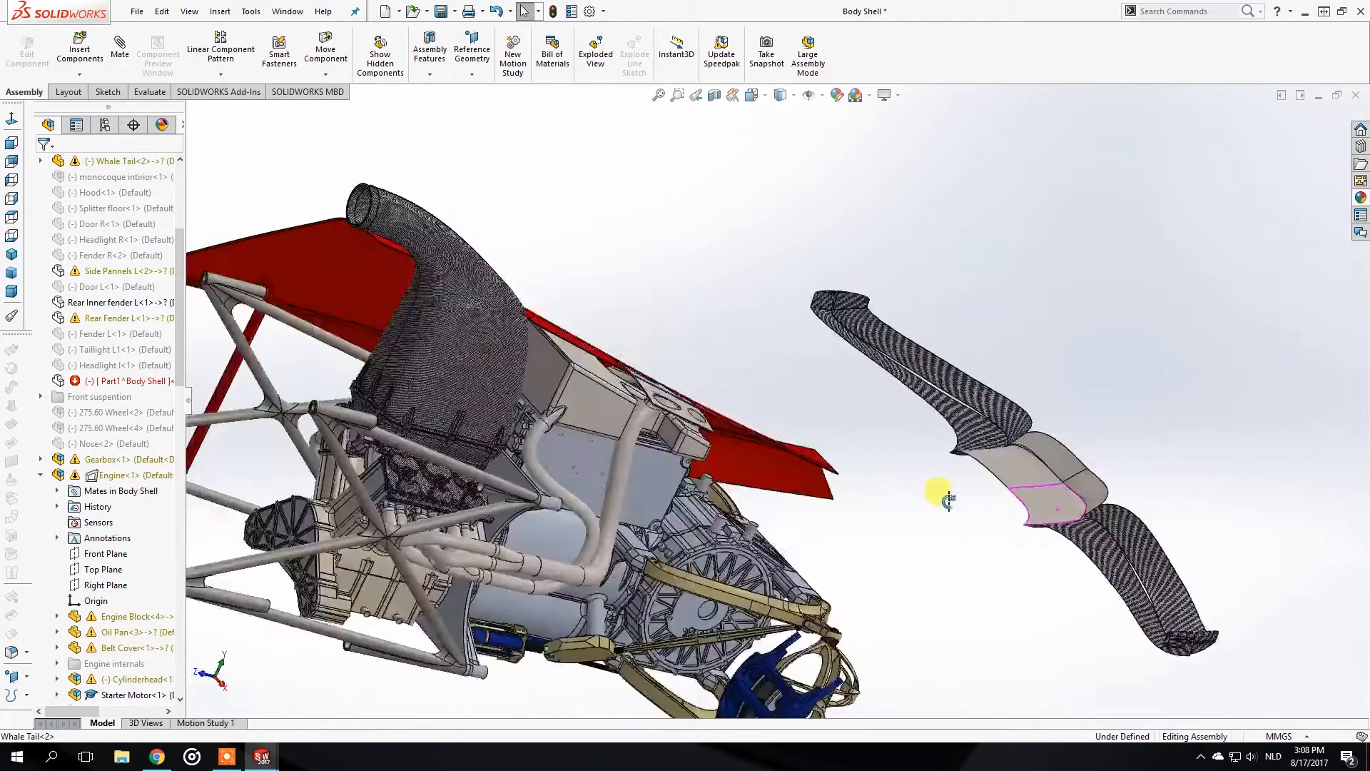
pyautogui.moveTo(948, 498); pyautogui.dragTo(826, 581)
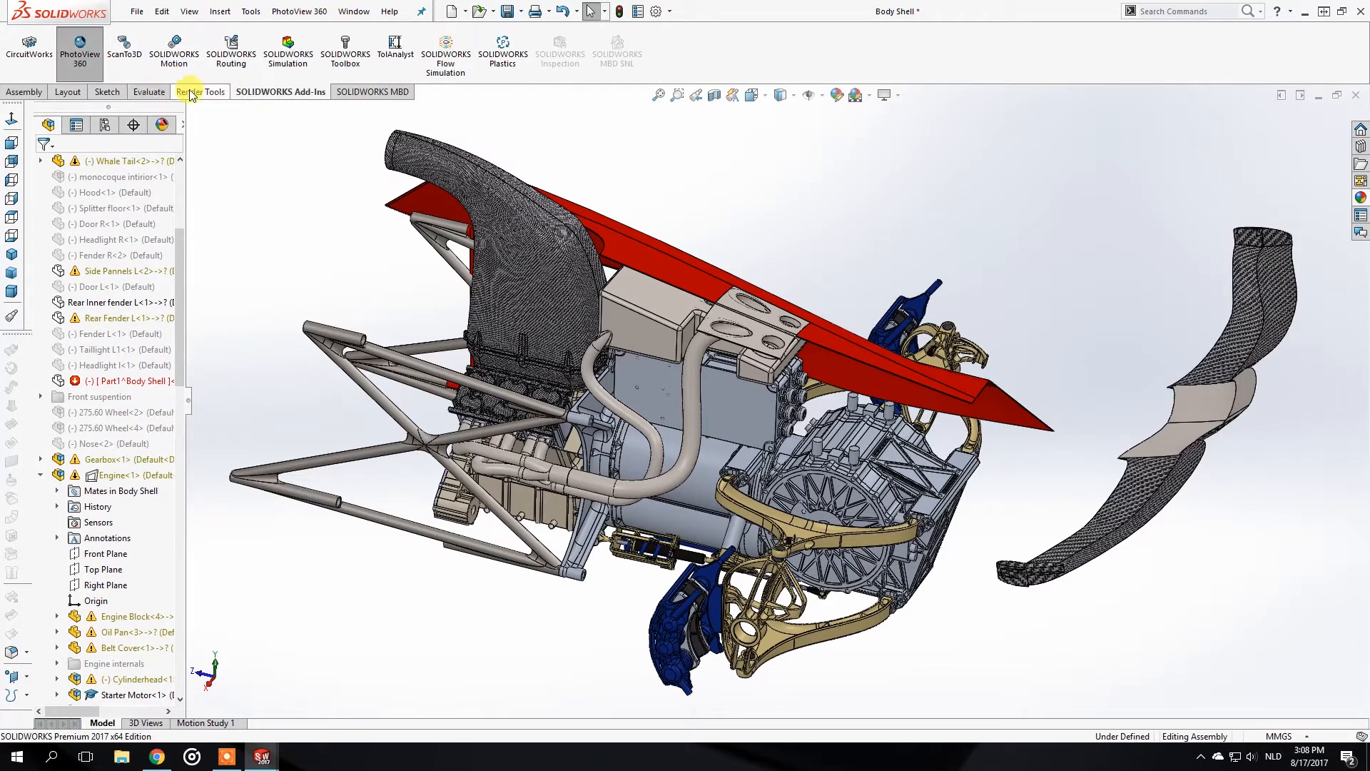
pyautogui.click(202, 91)
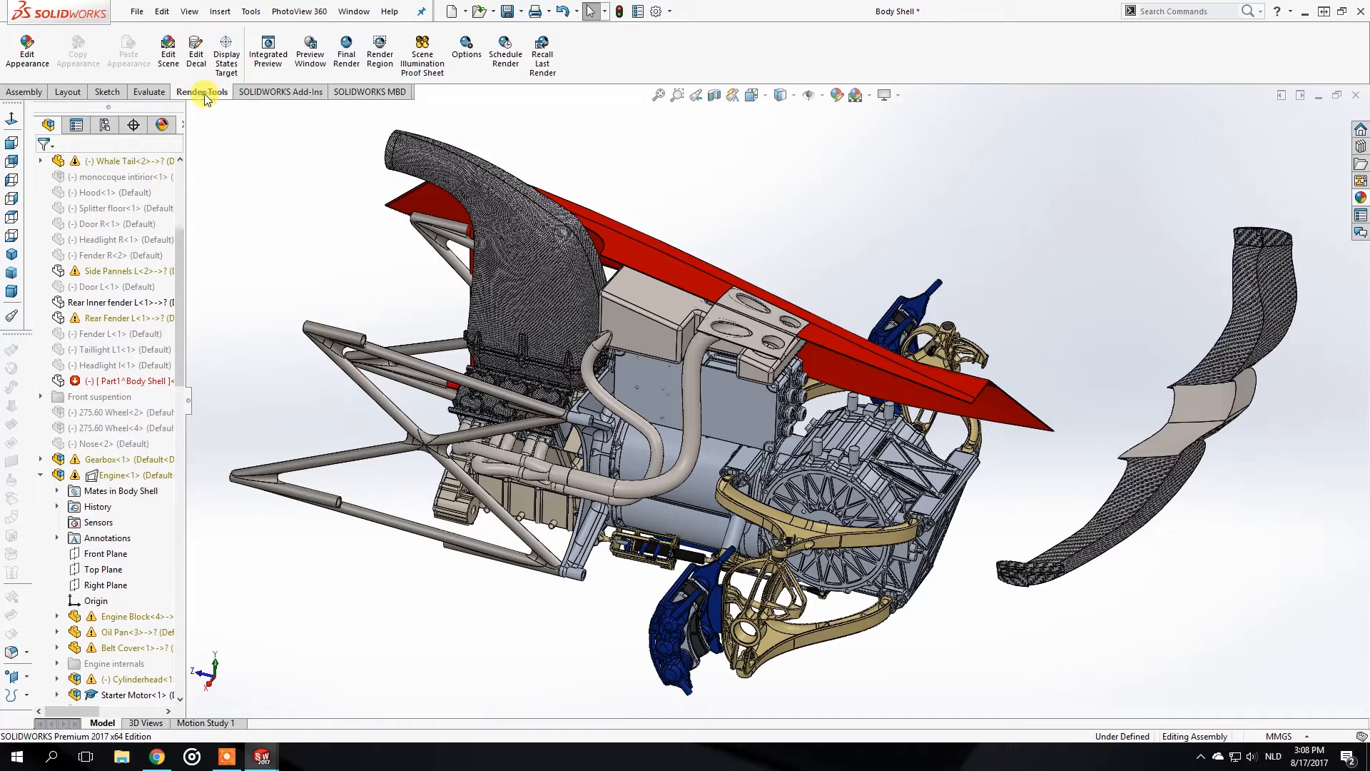